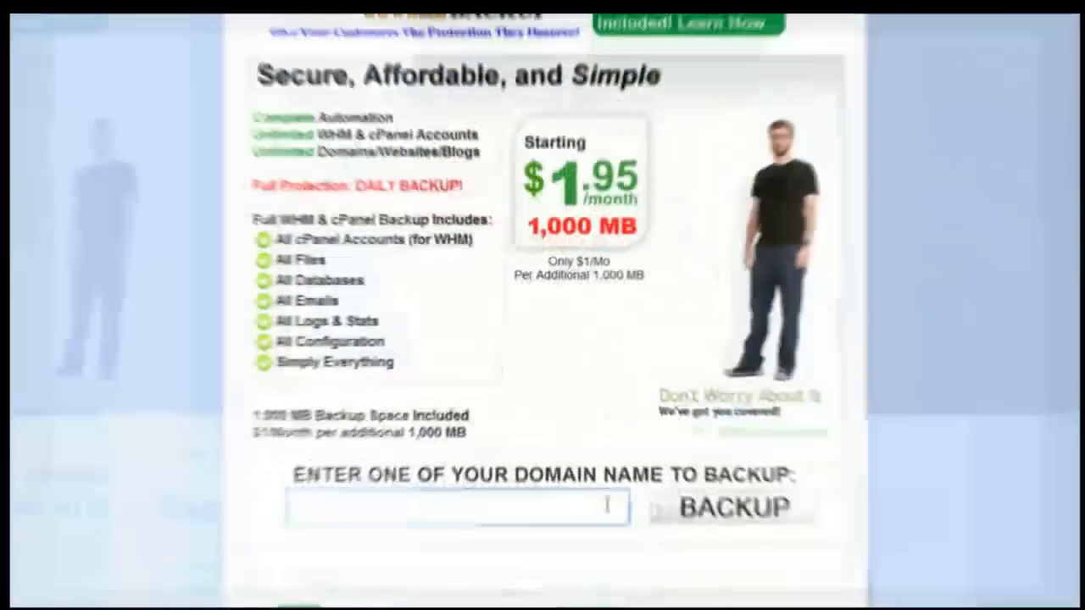
# Let the Virtualmin install script finish and scroll to confirm 'Succeeded.' and the root prompt
pyautogui.write('SITEAUT')
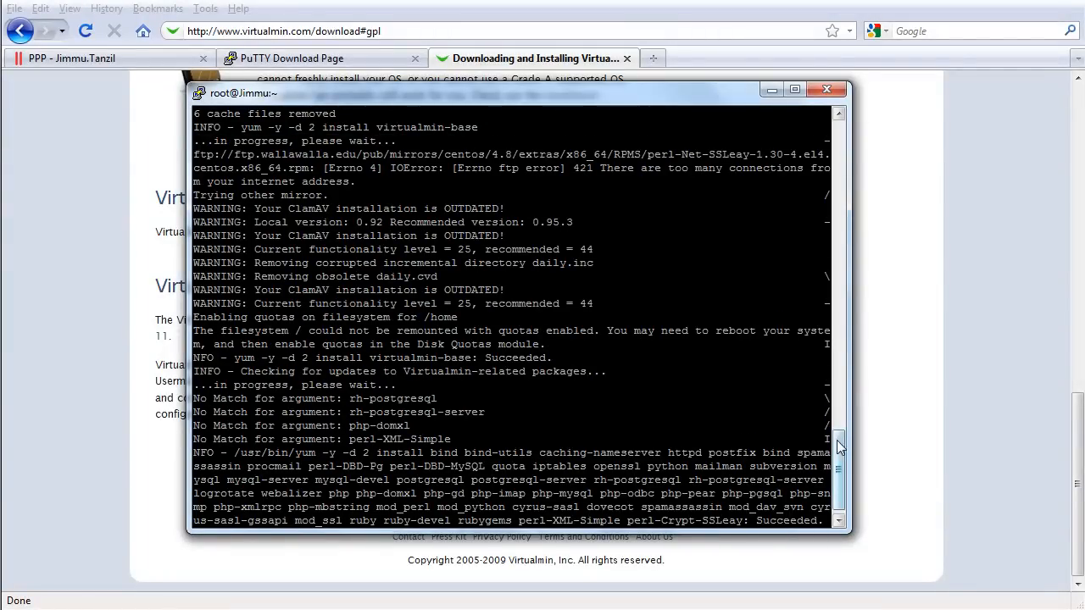
pyautogui.scroll(-3)
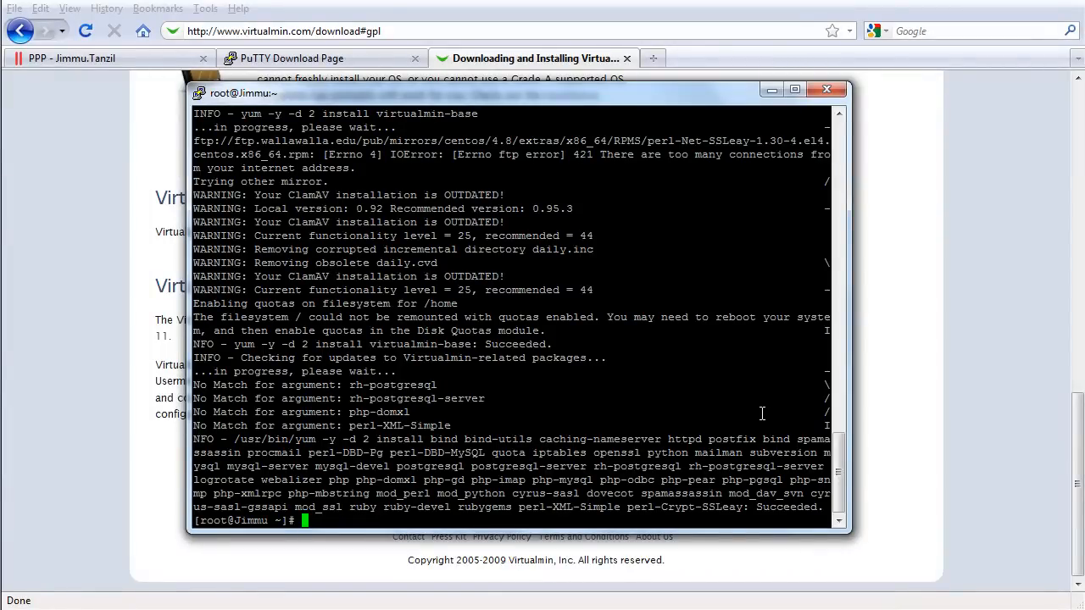
pyautogui.moveTo(770, 409)
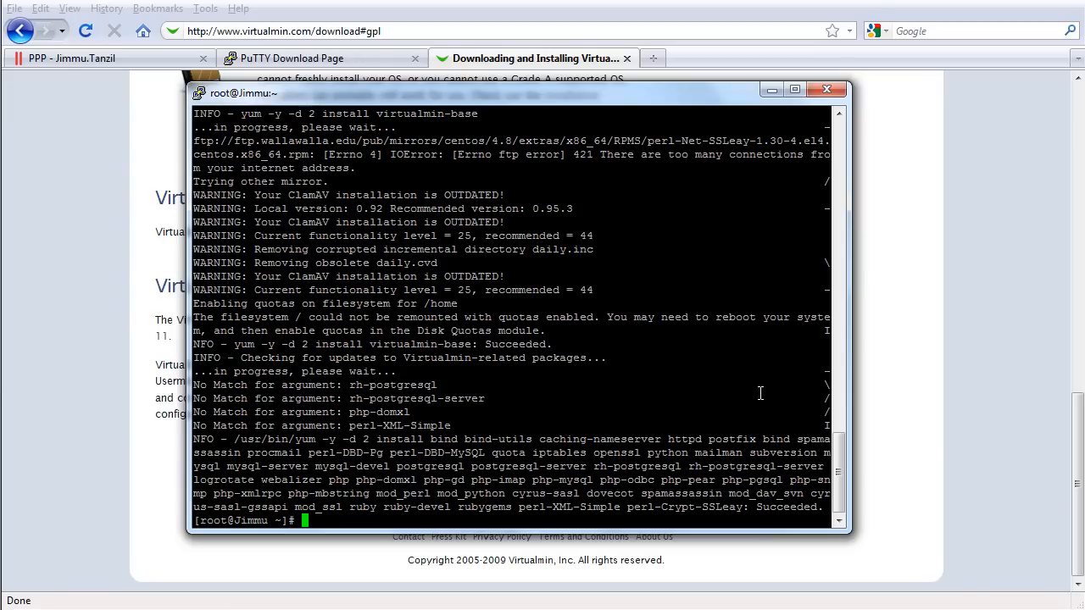
pyautogui.moveTo(772, 207)
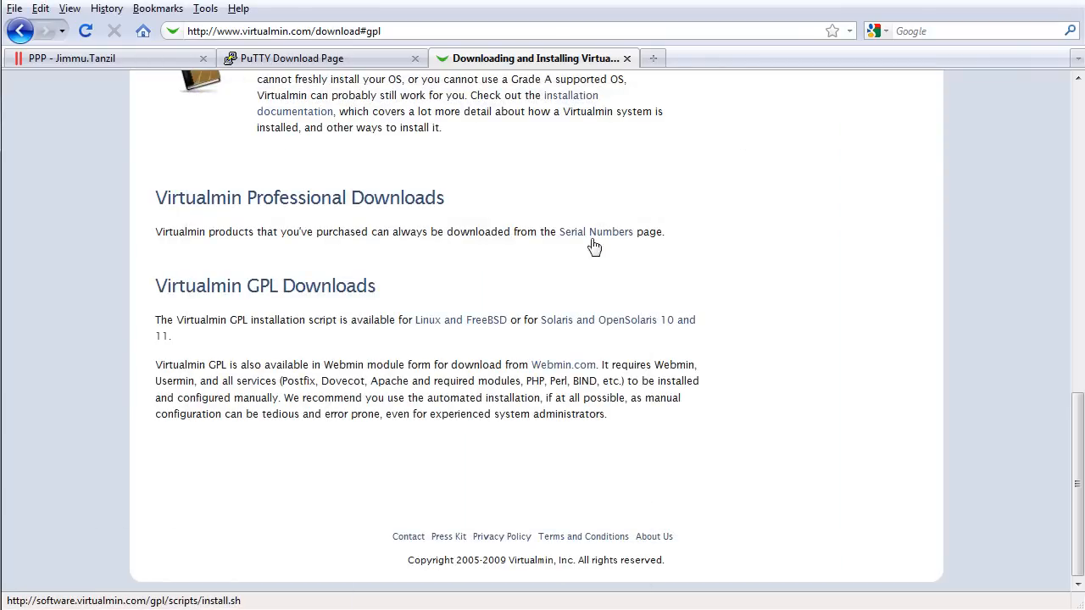
# Open the Documentation page on the Virtualmin website
pyautogui.click(596, 231)
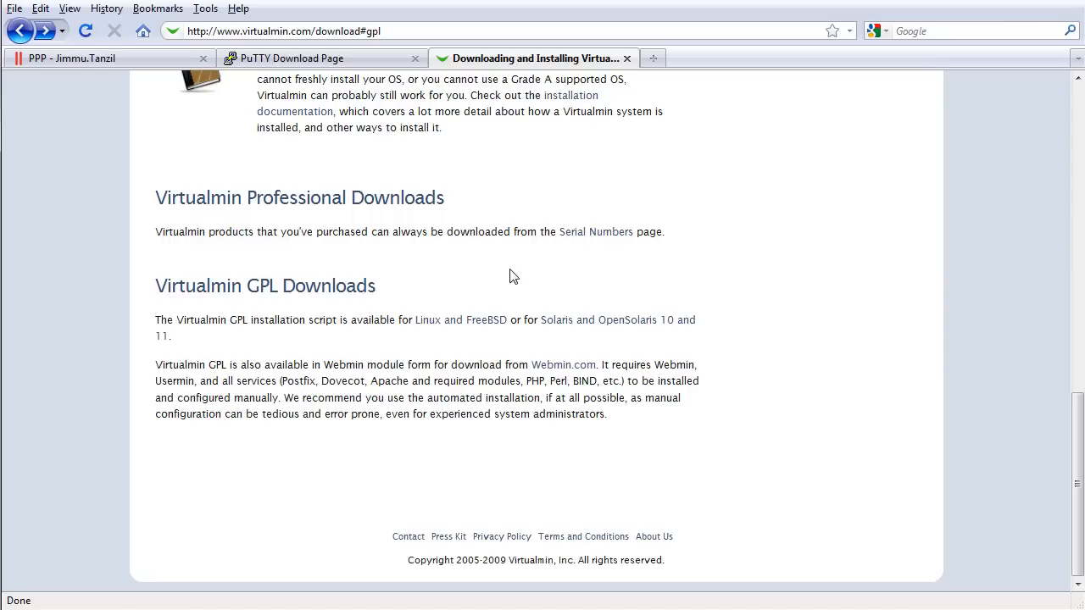
pyautogui.scroll(3)
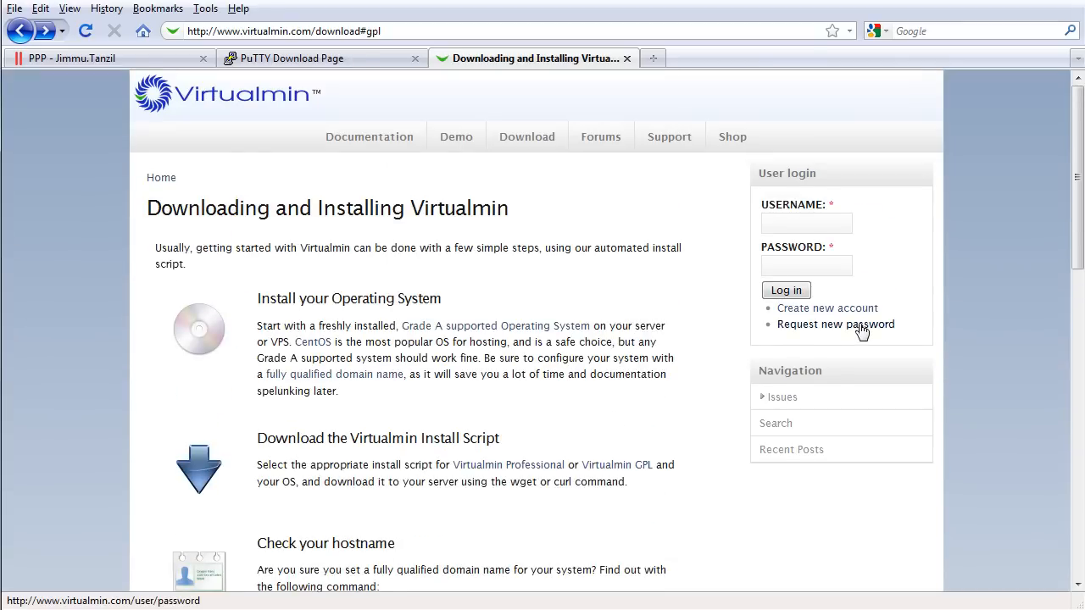
pyautogui.click(369, 136)
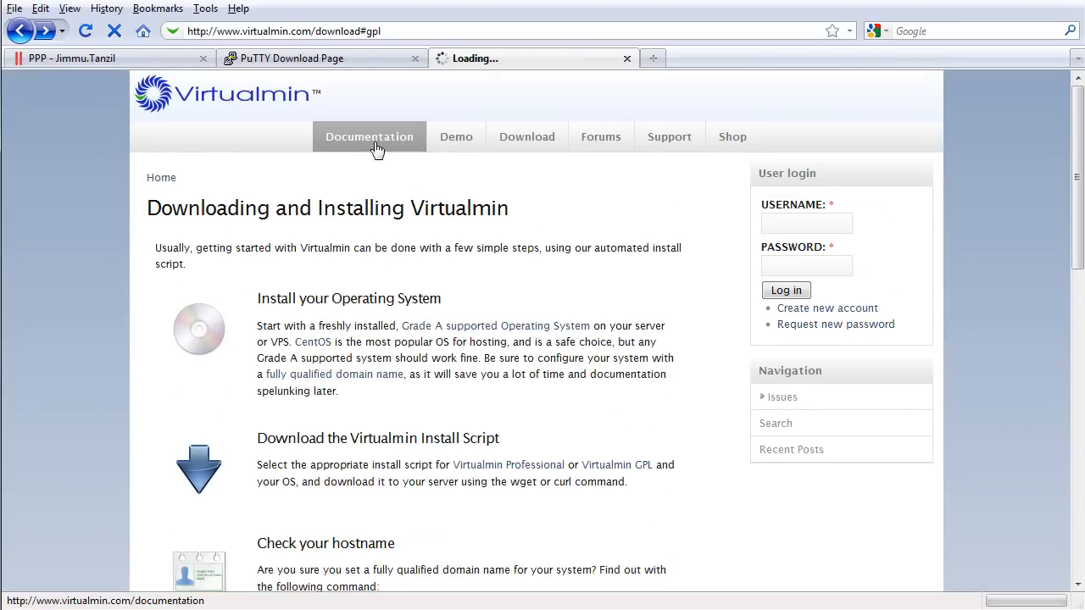
pyautogui.click(369, 137)
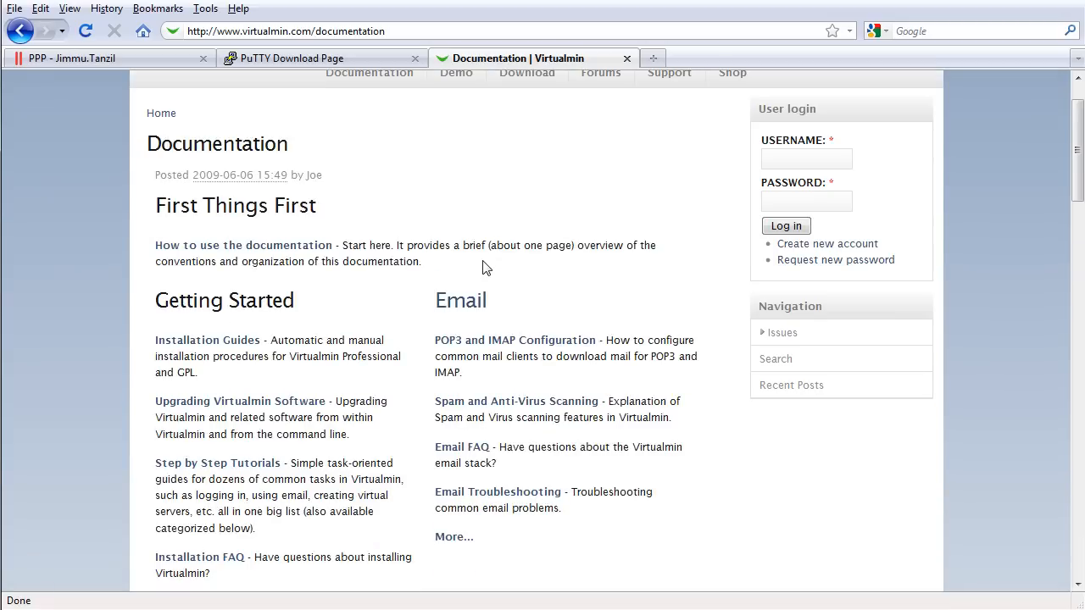
pyautogui.moveTo(391, 246)
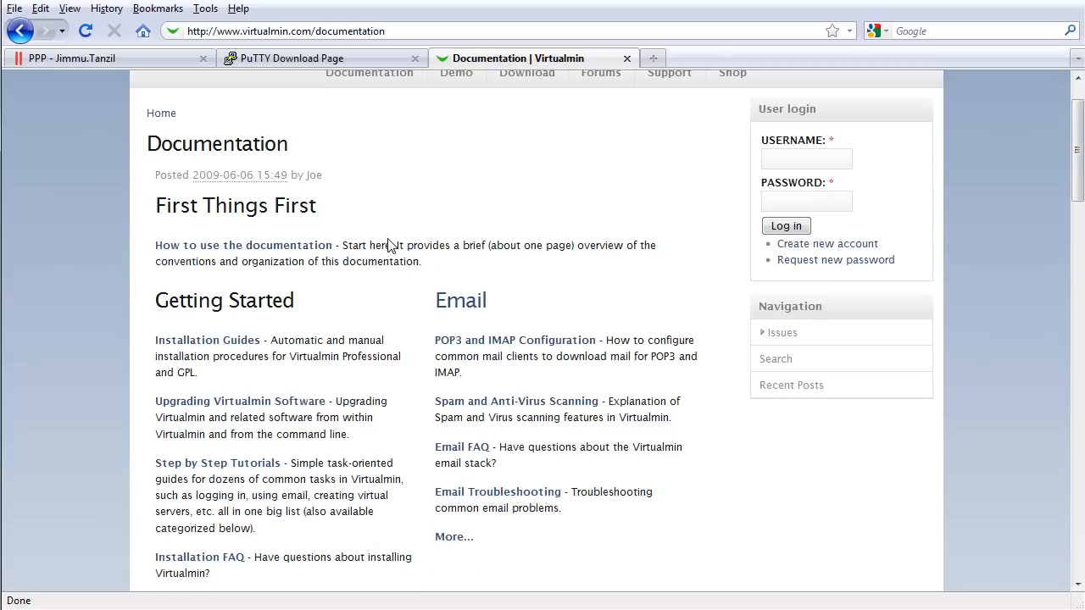
# Open the Installation Guides page under Getting Started
pyautogui.scroll(-3)
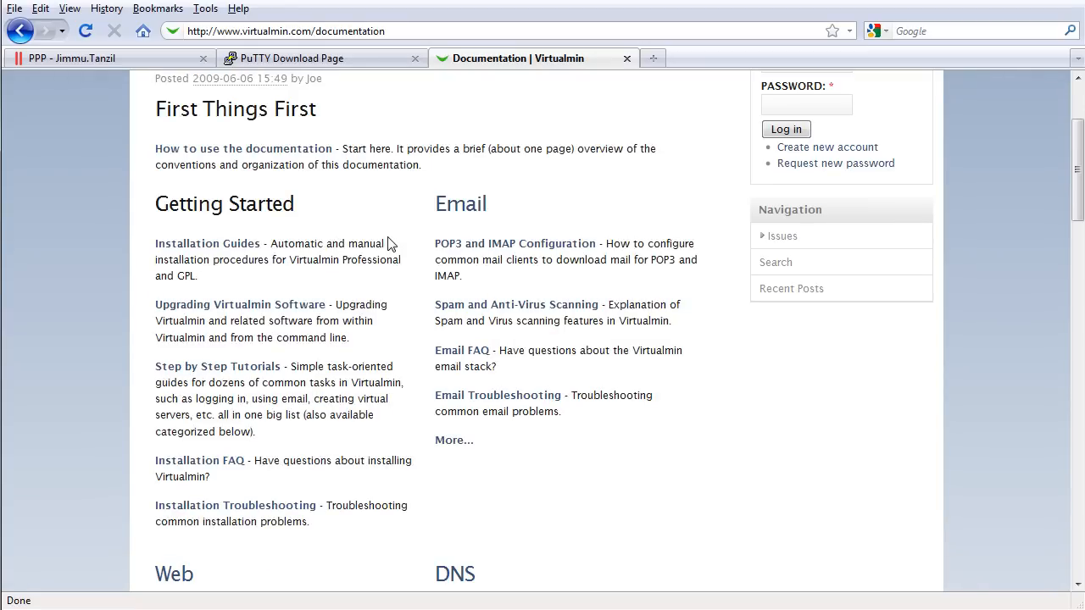
pyautogui.scroll(-3)
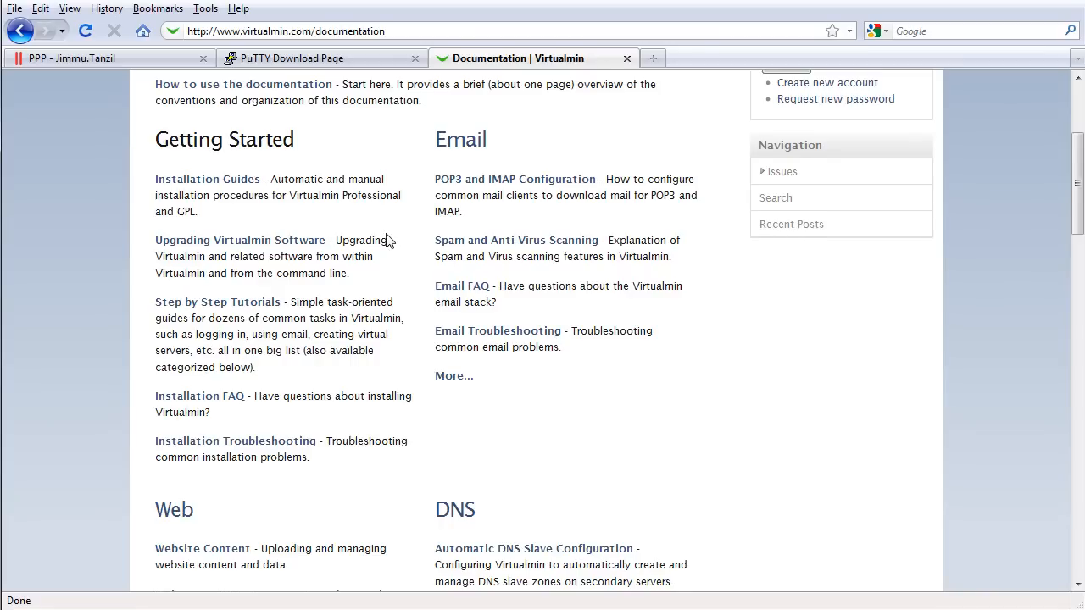
pyautogui.scroll(-3)
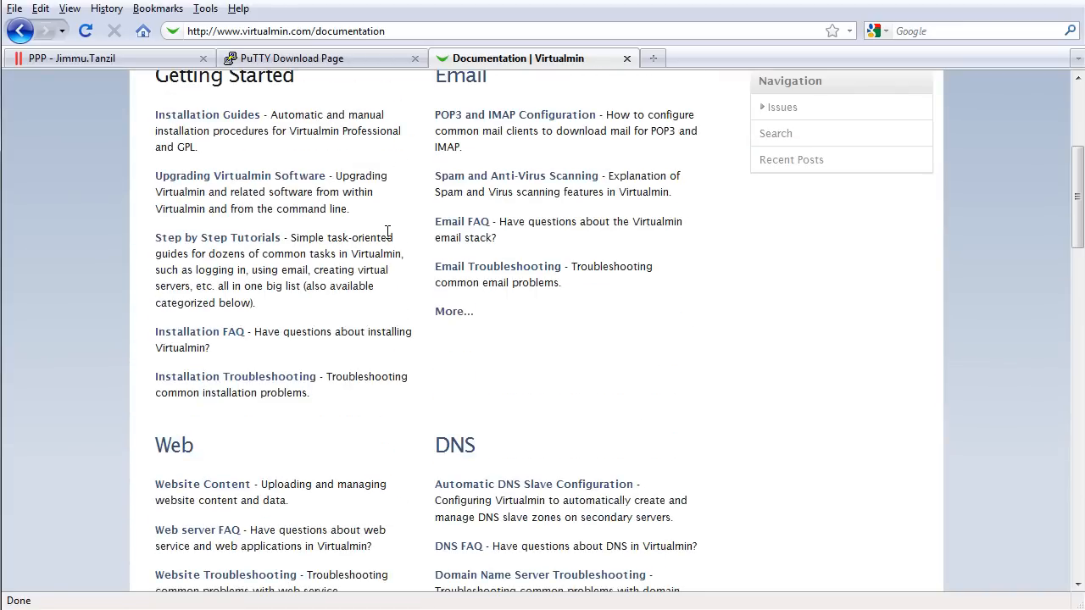
pyautogui.moveTo(249, 204)
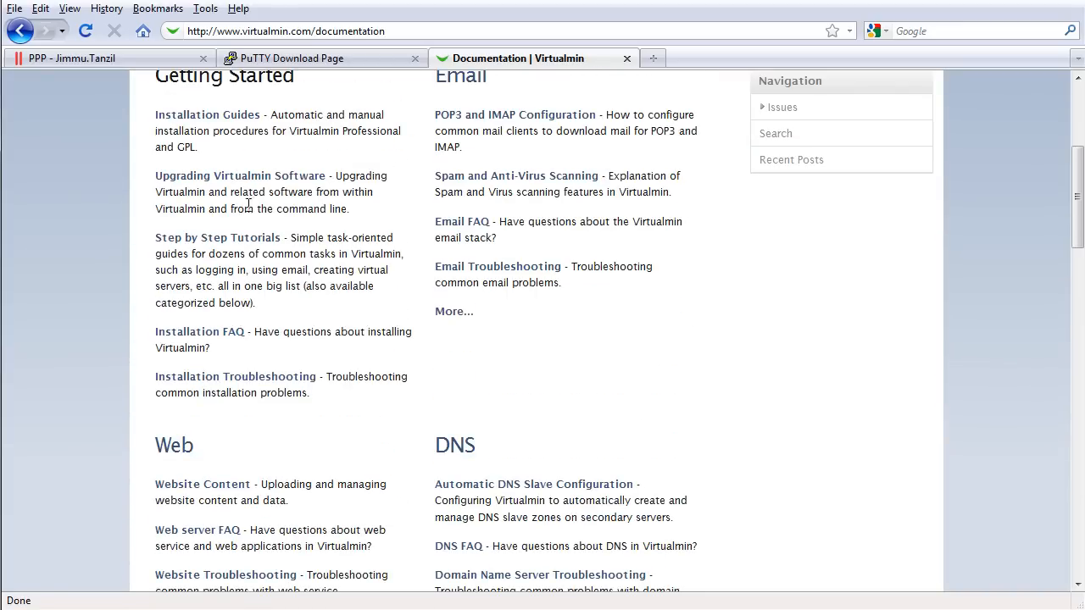
pyautogui.moveTo(207, 115)
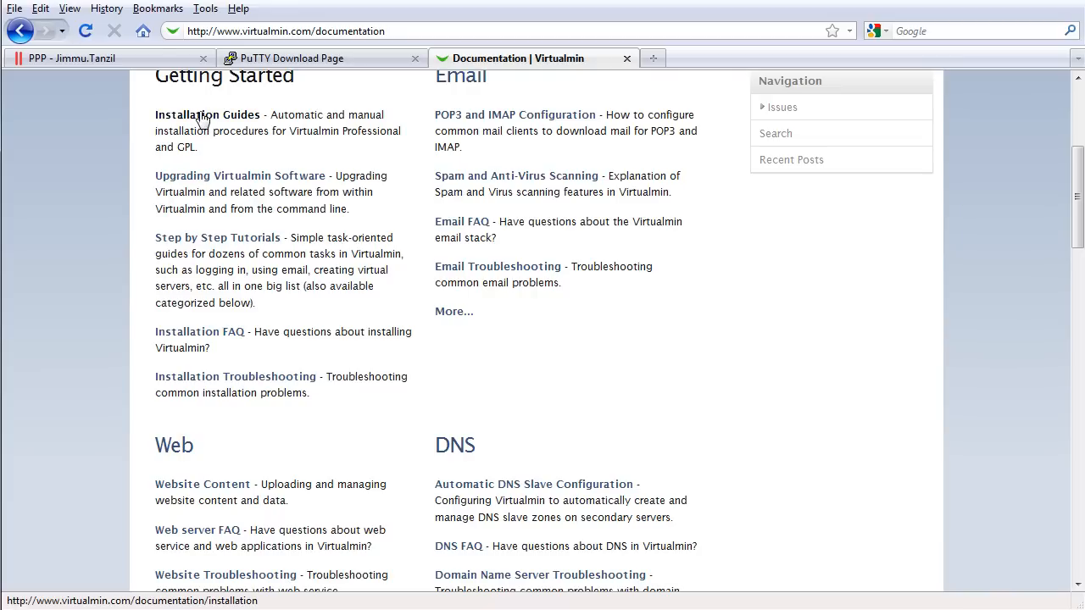
pyautogui.click(206, 115)
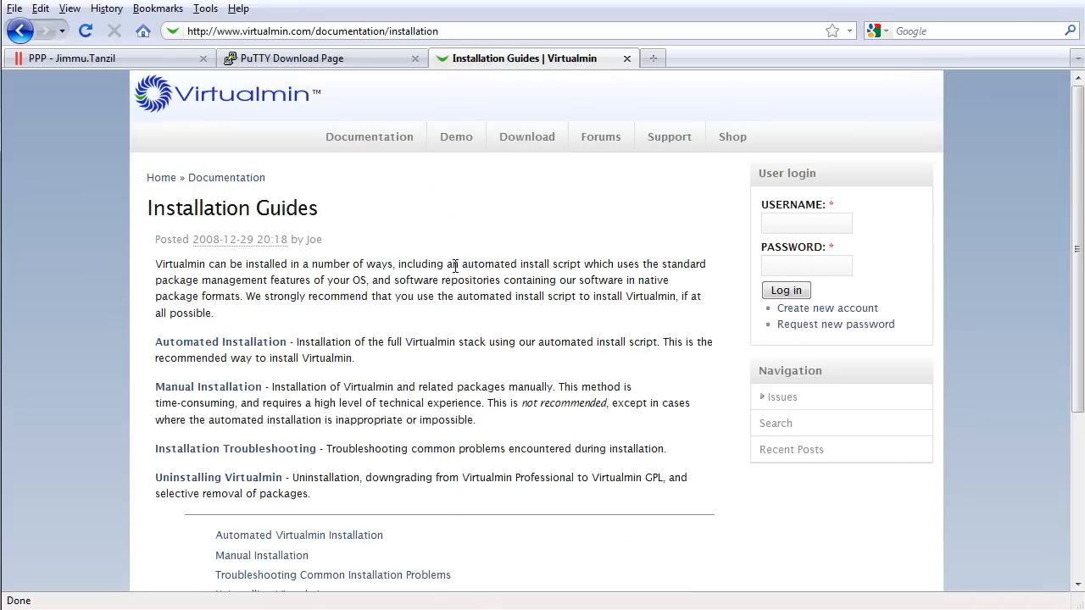
pyautogui.scroll(-3)
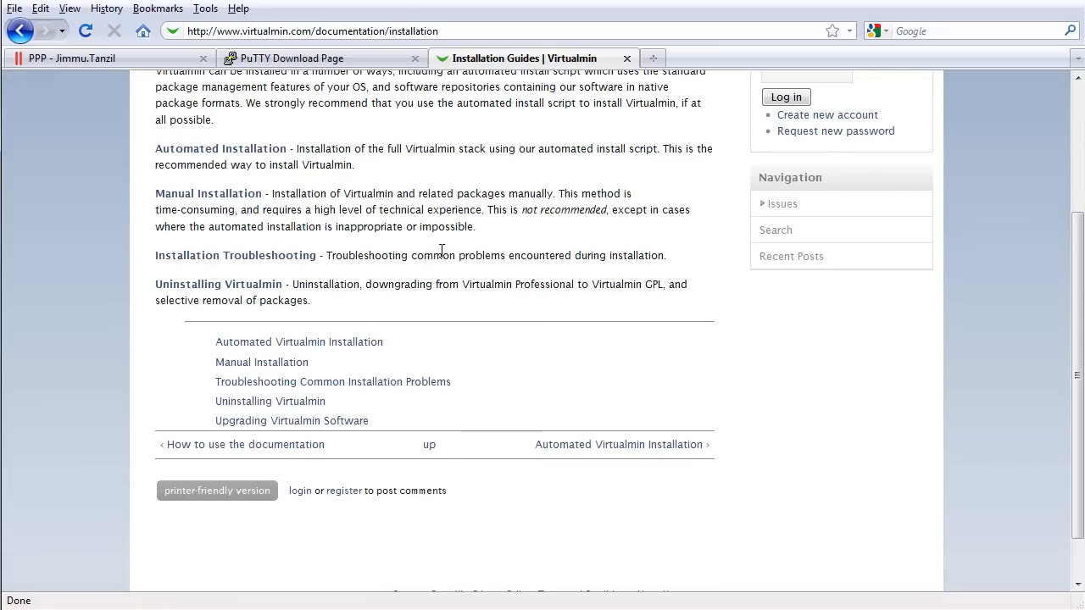
pyautogui.scroll(3)
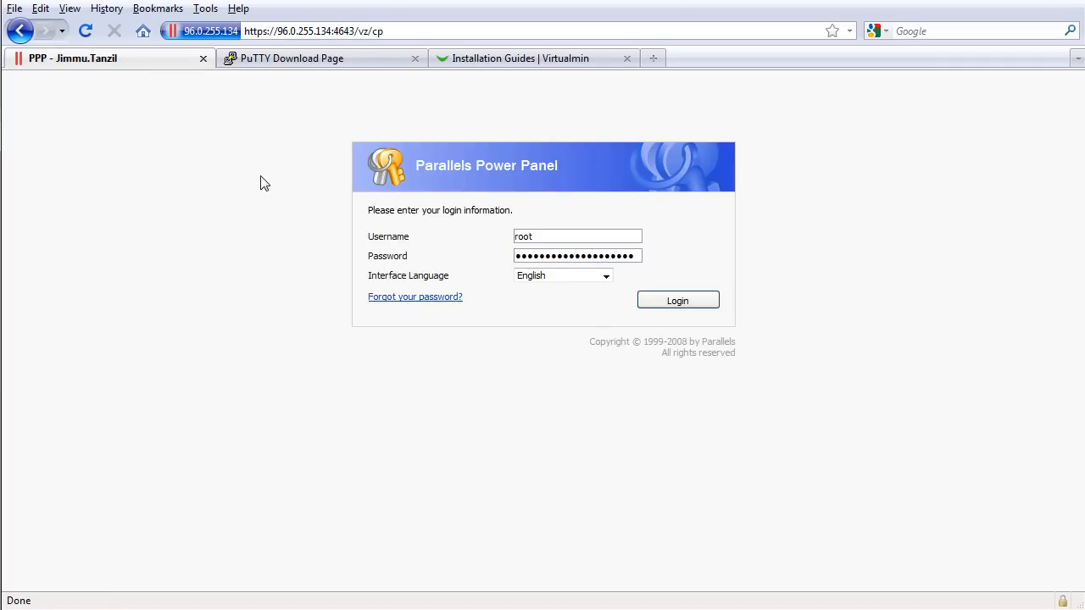
# Point the PPP tab's server address at port 10000 and load it
pyautogui.click(428, 32)
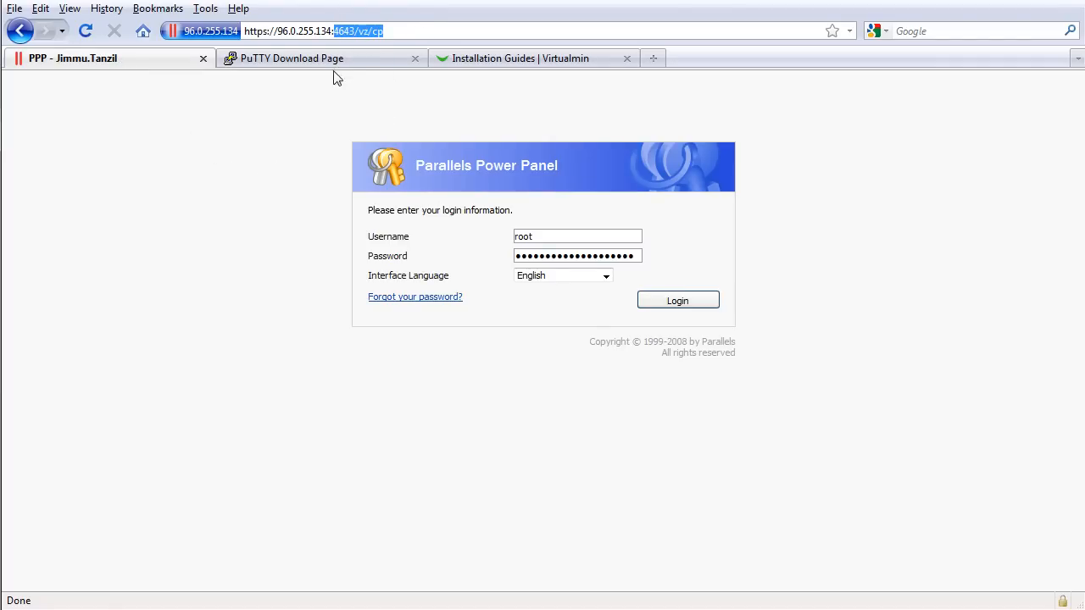
pyautogui.moveTo(353, 135)
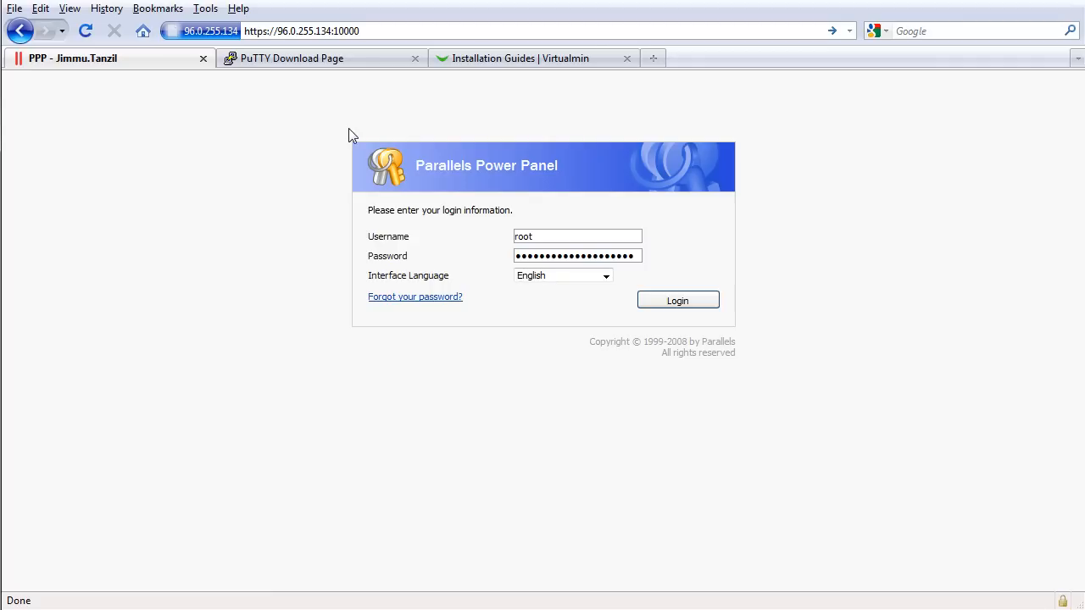
pyautogui.click(678, 300)
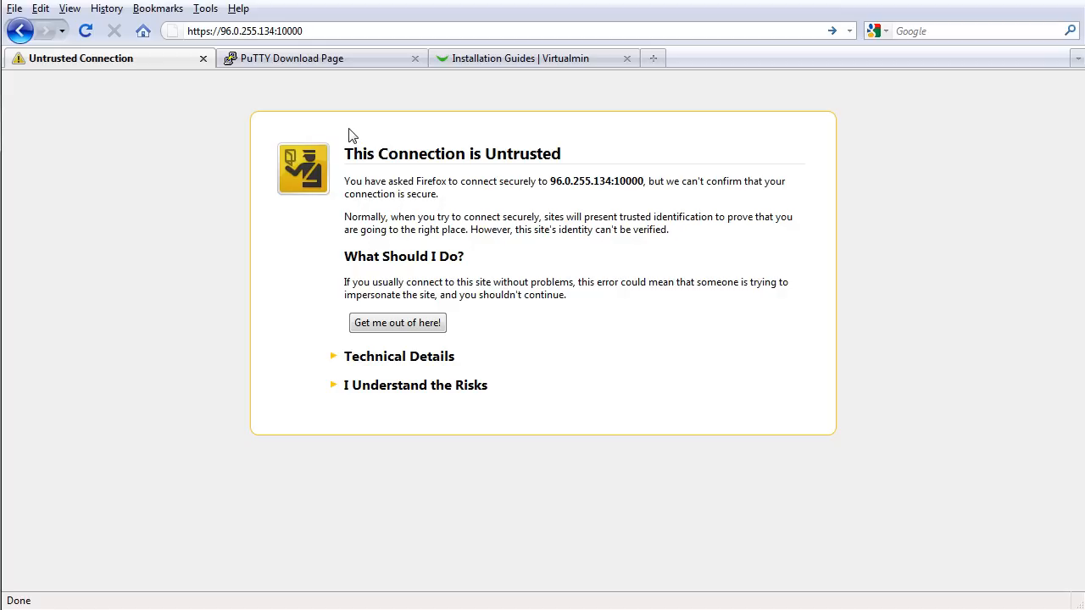
pyautogui.moveTo(440, 426)
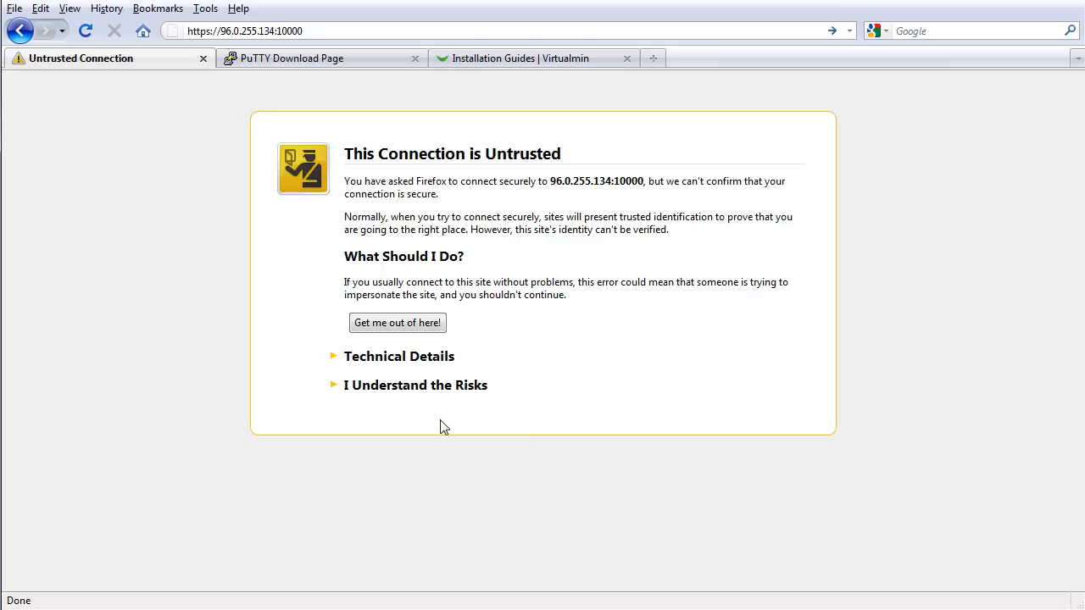
pyautogui.moveTo(437, 397)
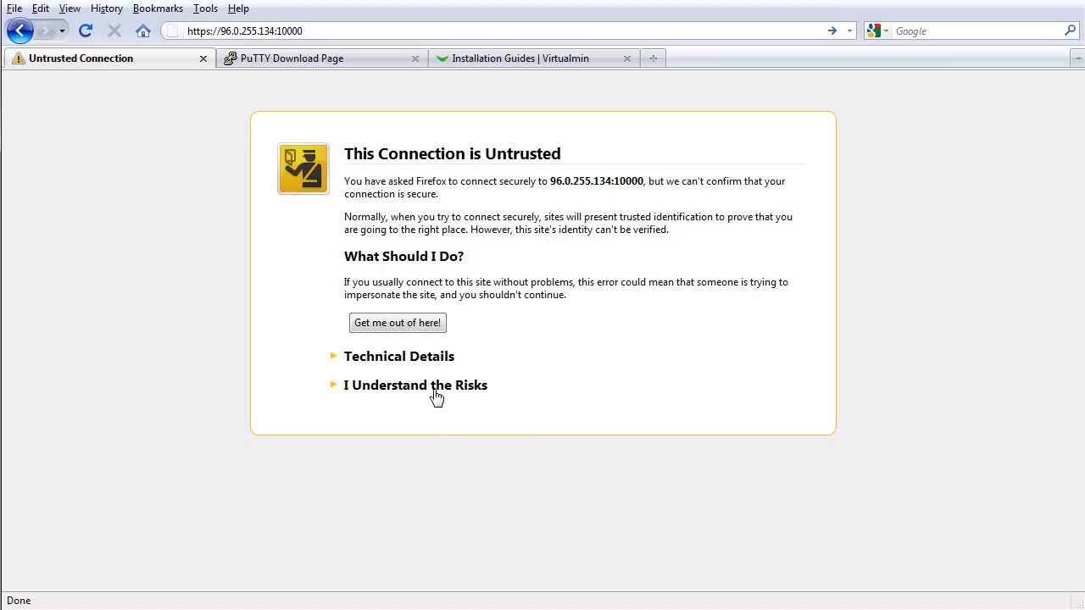
# Expand 'I Understand the Risks' and start adding a certificate exception for the server
pyautogui.click(415, 385)
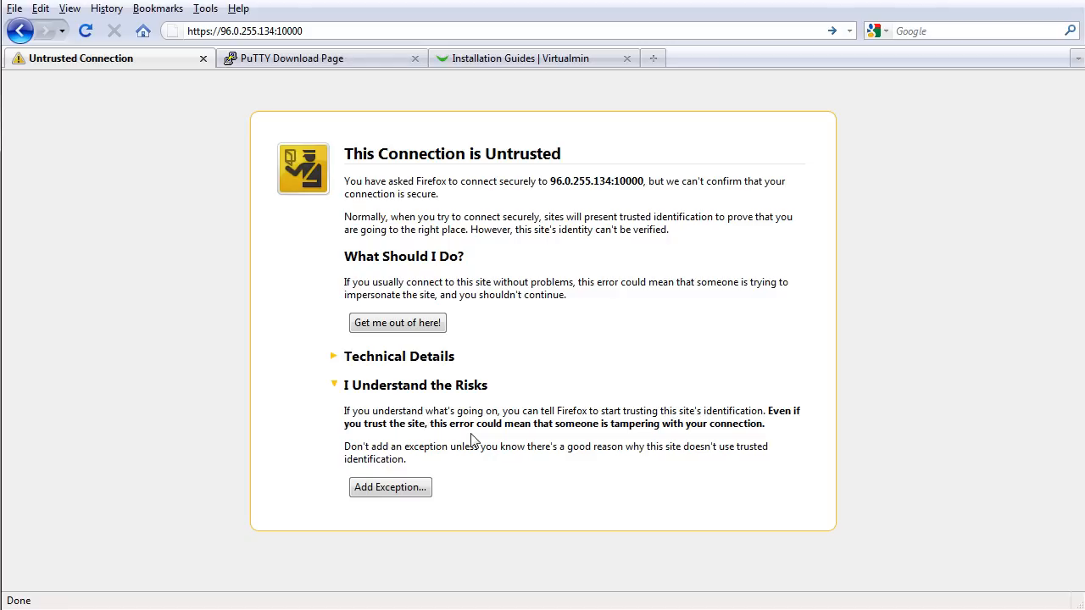
pyautogui.moveTo(451, 406)
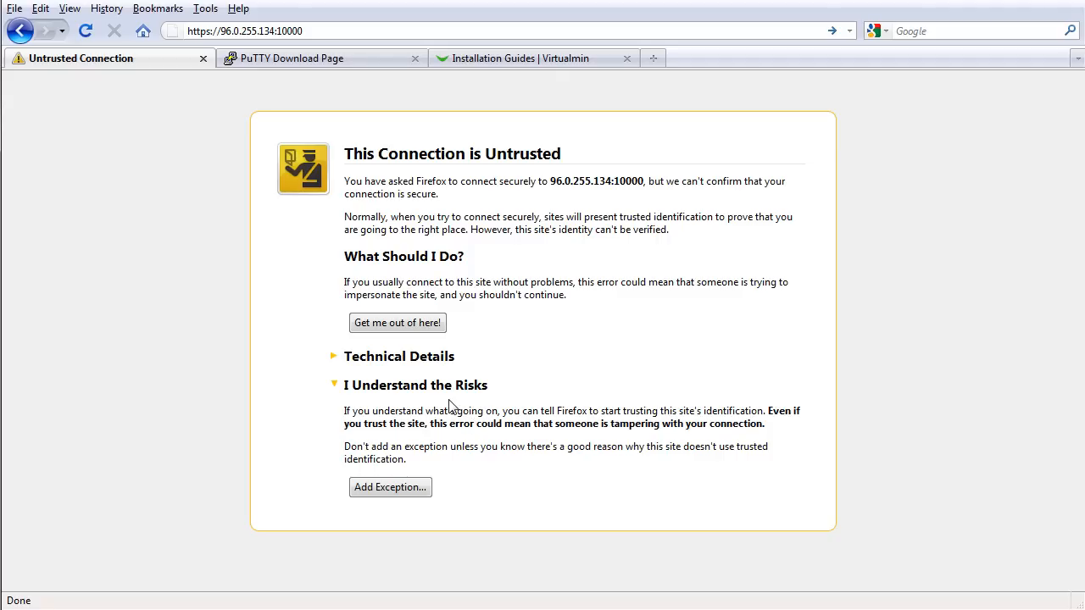
pyautogui.moveTo(346, 199)
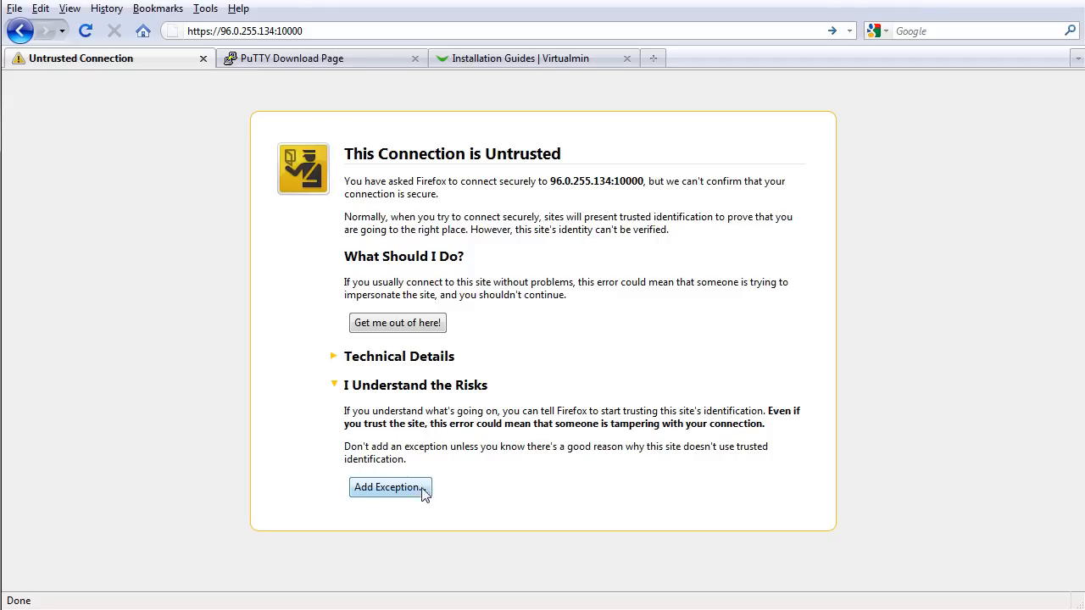
pyautogui.click(390, 487)
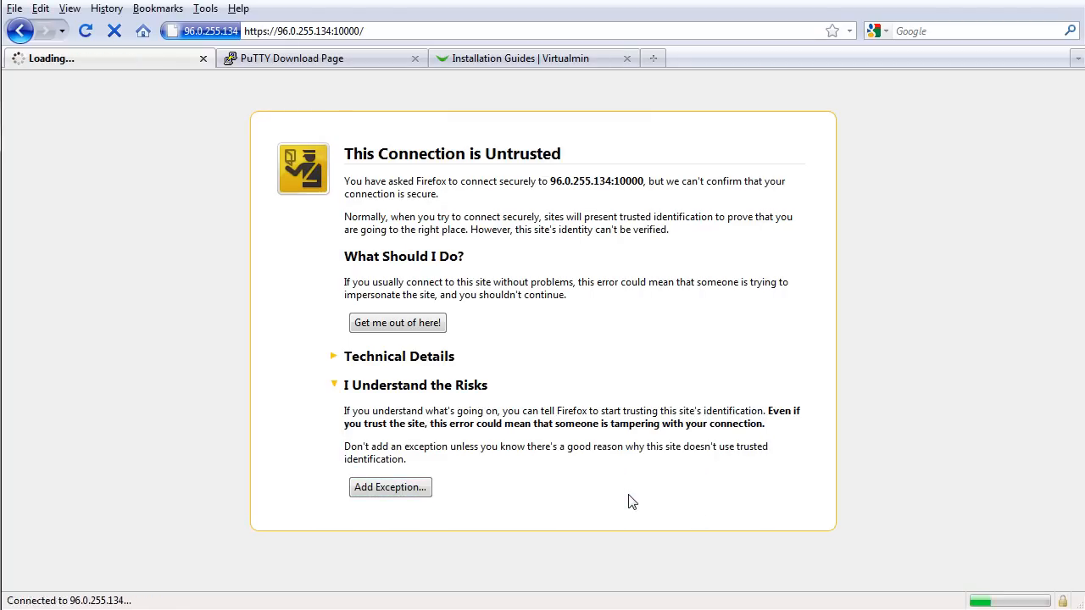
# Enter 'root' as the Webmin username, then return to the Installation Guides tab
pyautogui.click(390, 486)
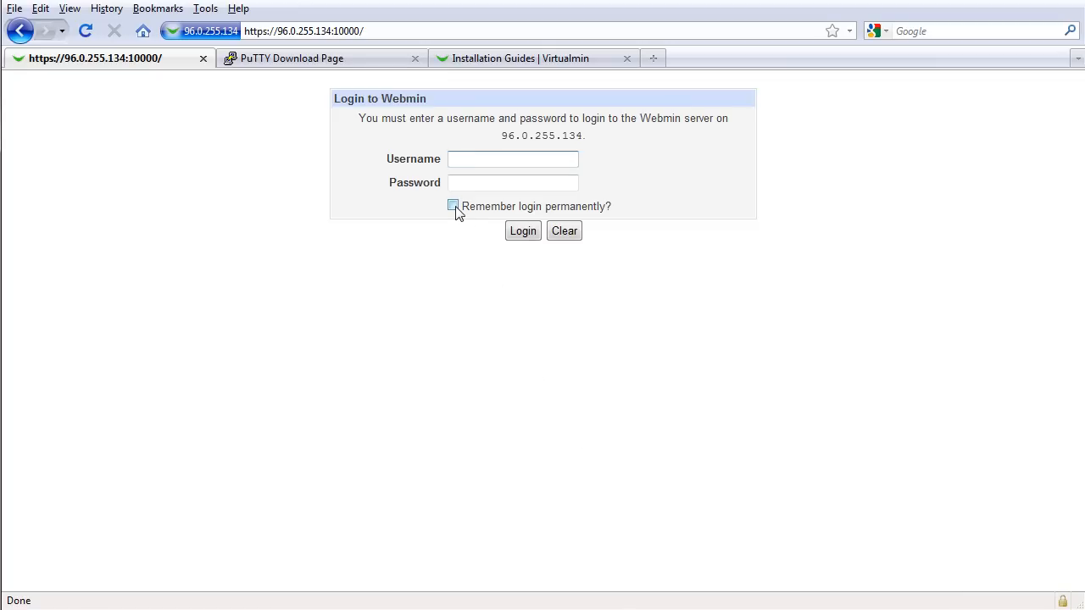
pyautogui.click(452, 206)
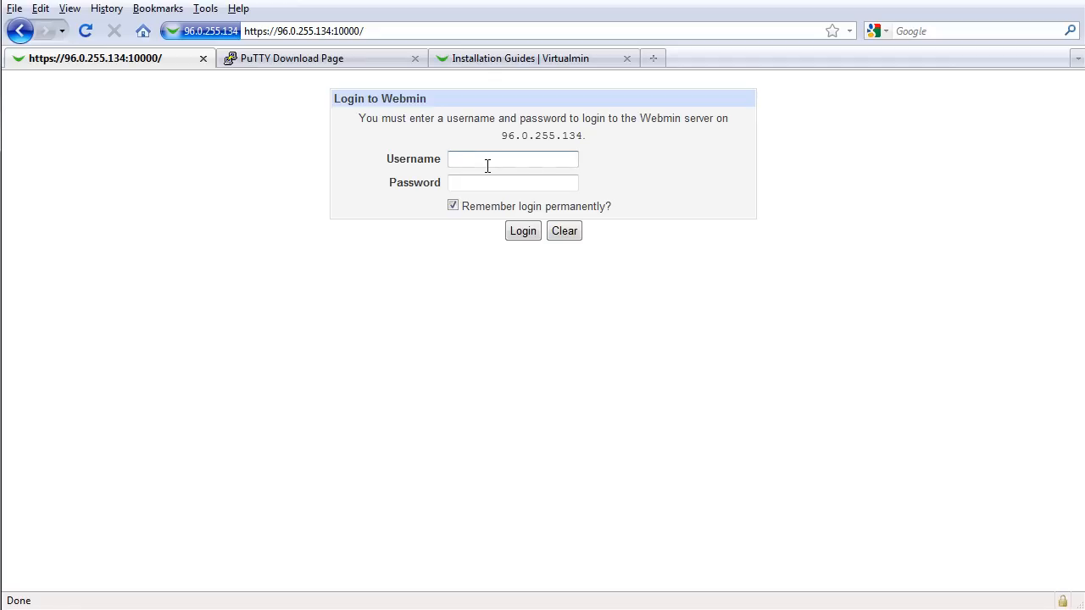
pyautogui.write('root')
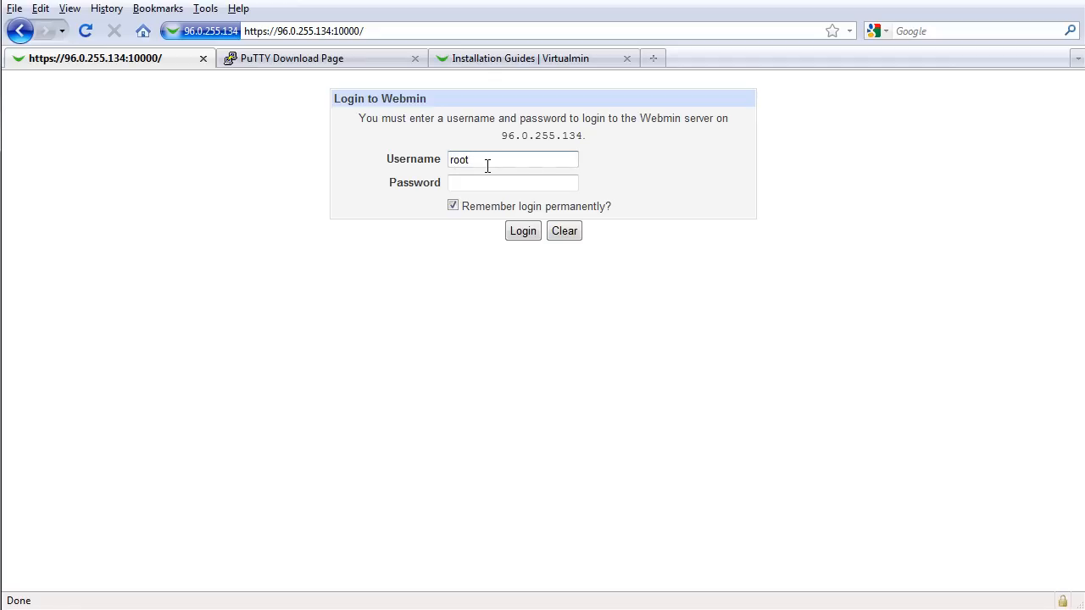
pyautogui.click(513, 183)
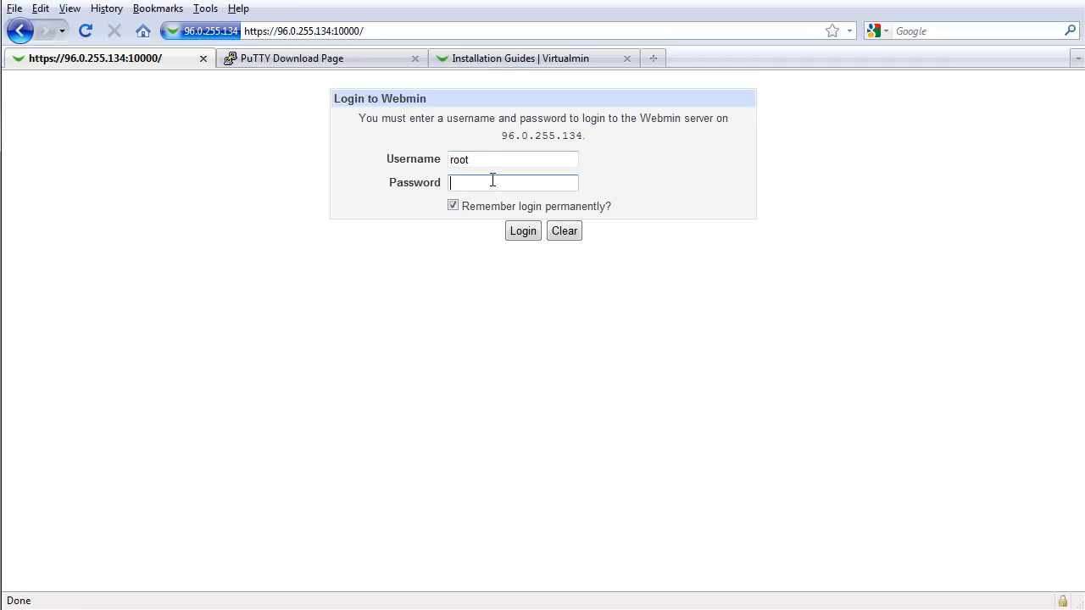
pyautogui.click(520, 58)
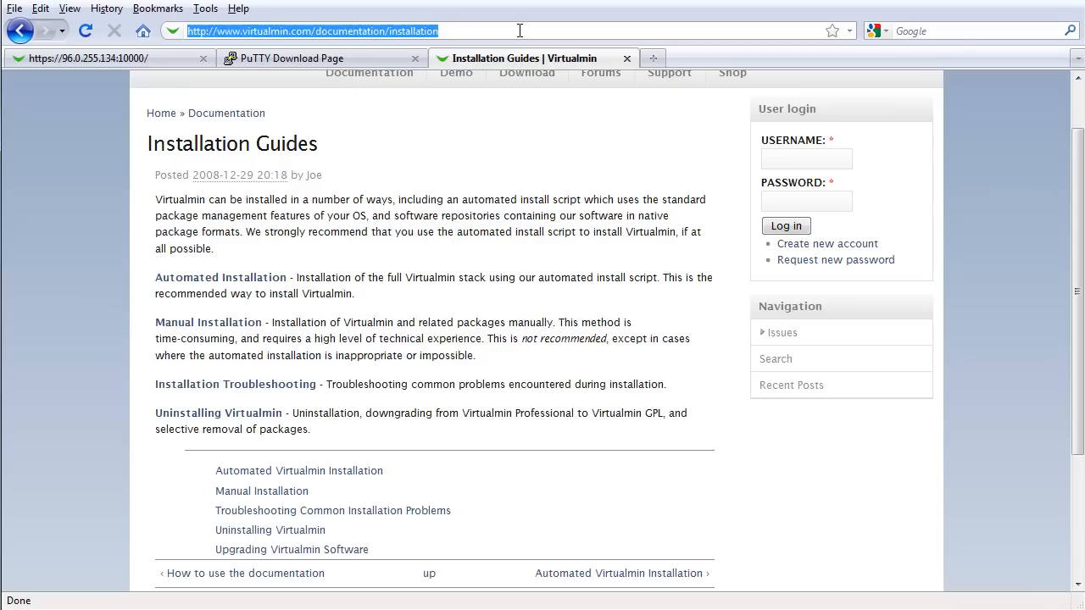
# Open the VPS Password email in Gmail and copy the server password from a reply
pyautogui.write('http://www.gmail.com/')
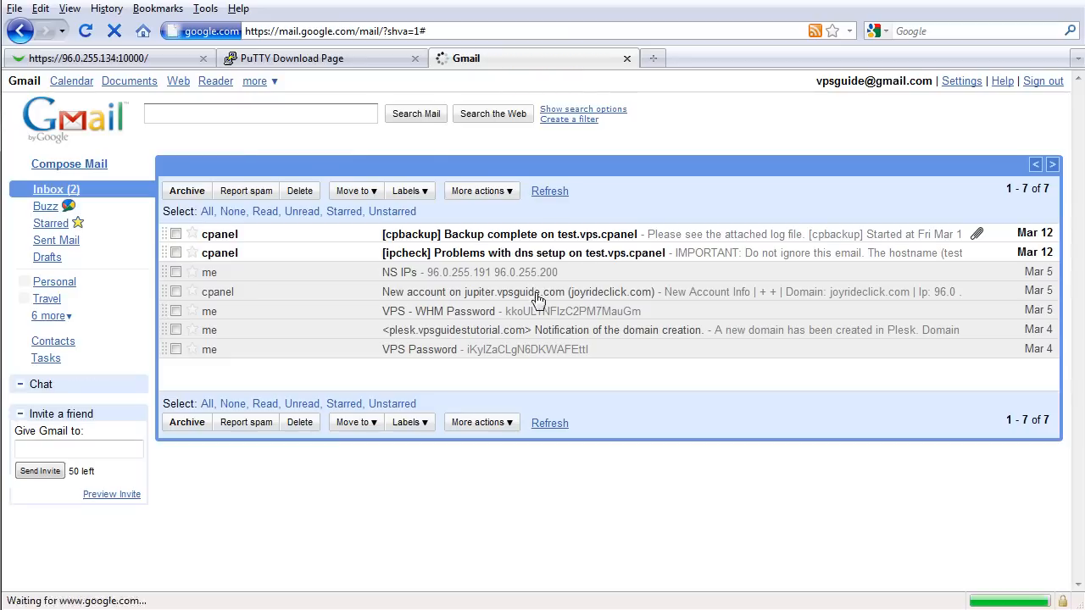
pyautogui.click(419, 349)
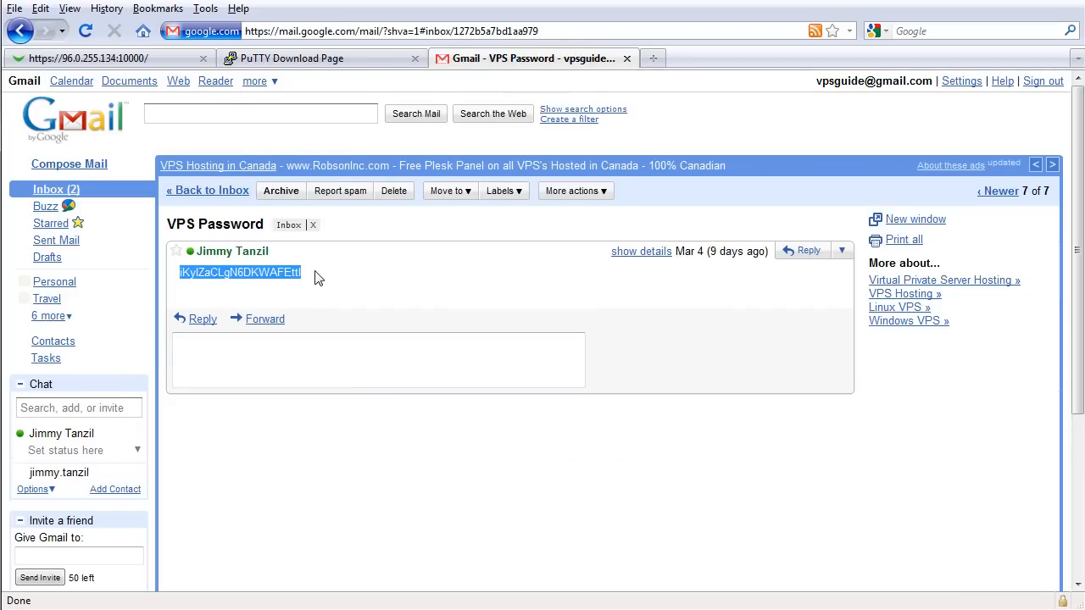
pyautogui.click(203, 319)
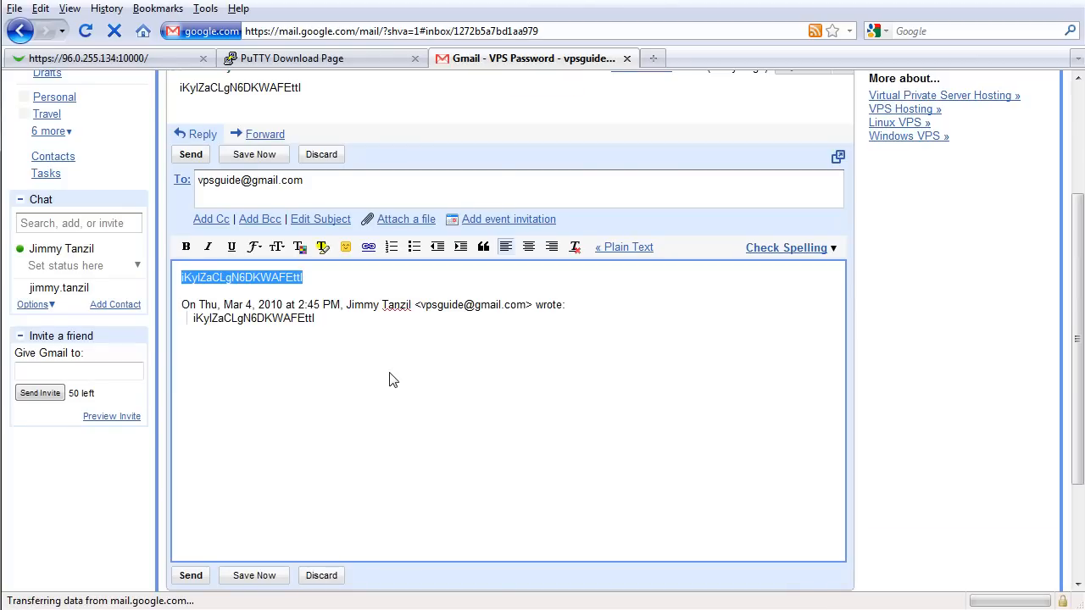
pyautogui.rightClick(241, 277)
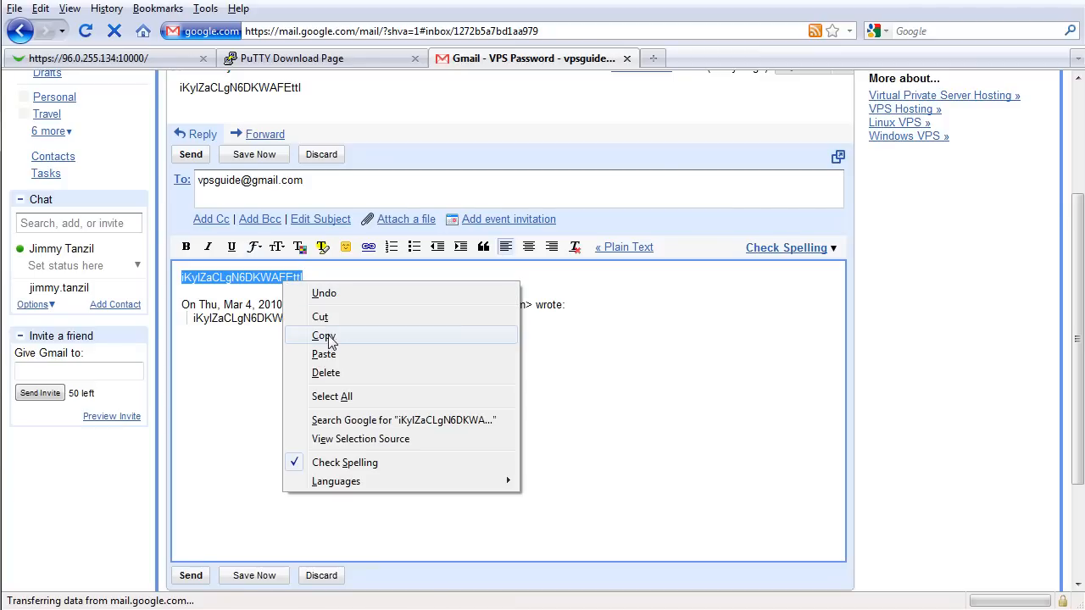
pyautogui.click(324, 336)
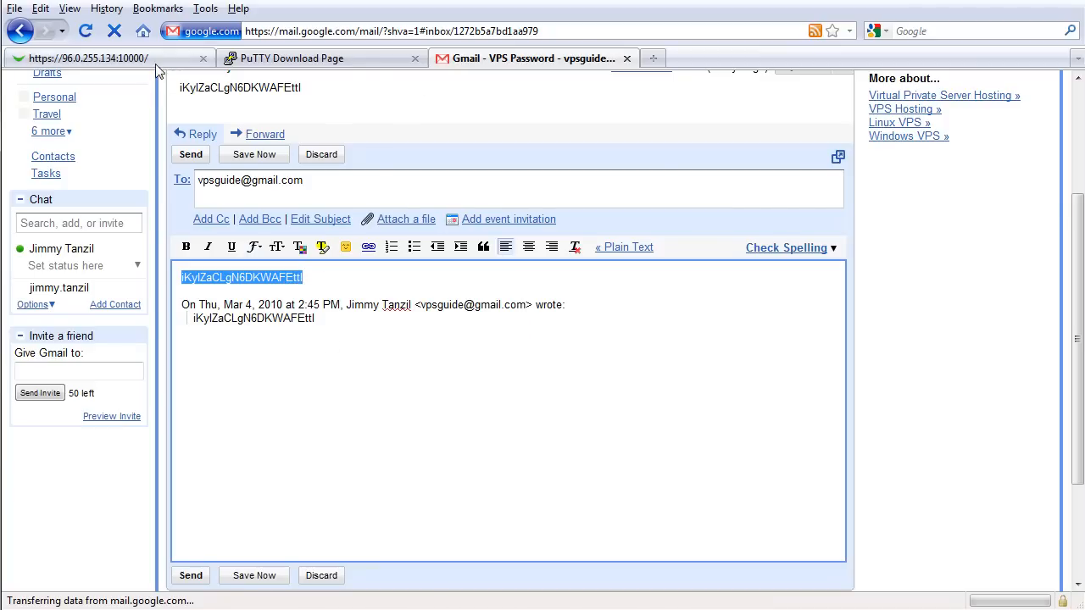
# Paste the copied password to log into Virtualmin as root, declining to save it
pyautogui.rightClick(512, 183)
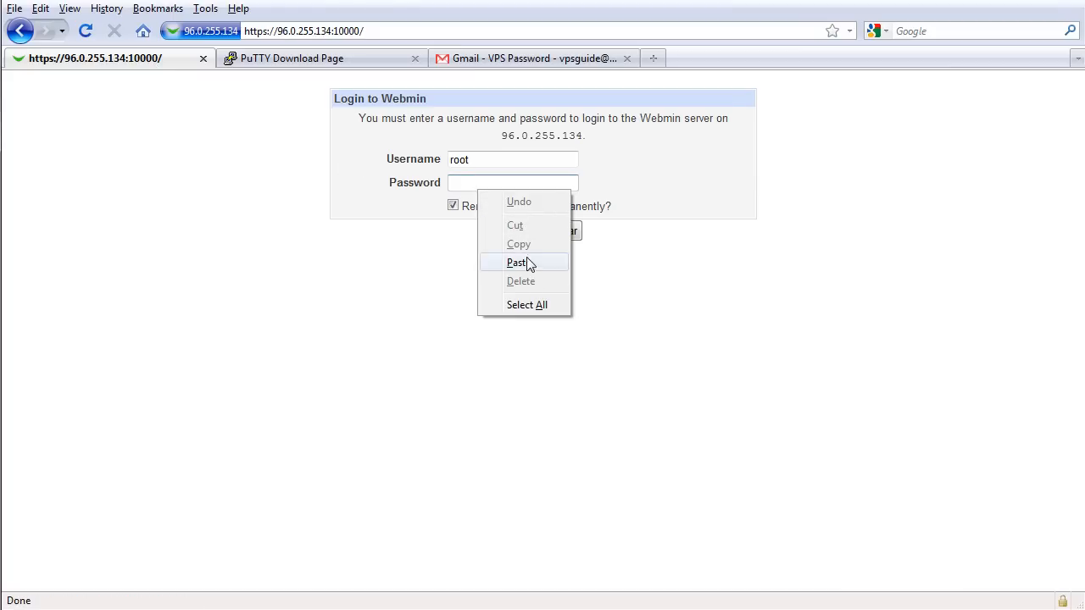
pyautogui.click(518, 262)
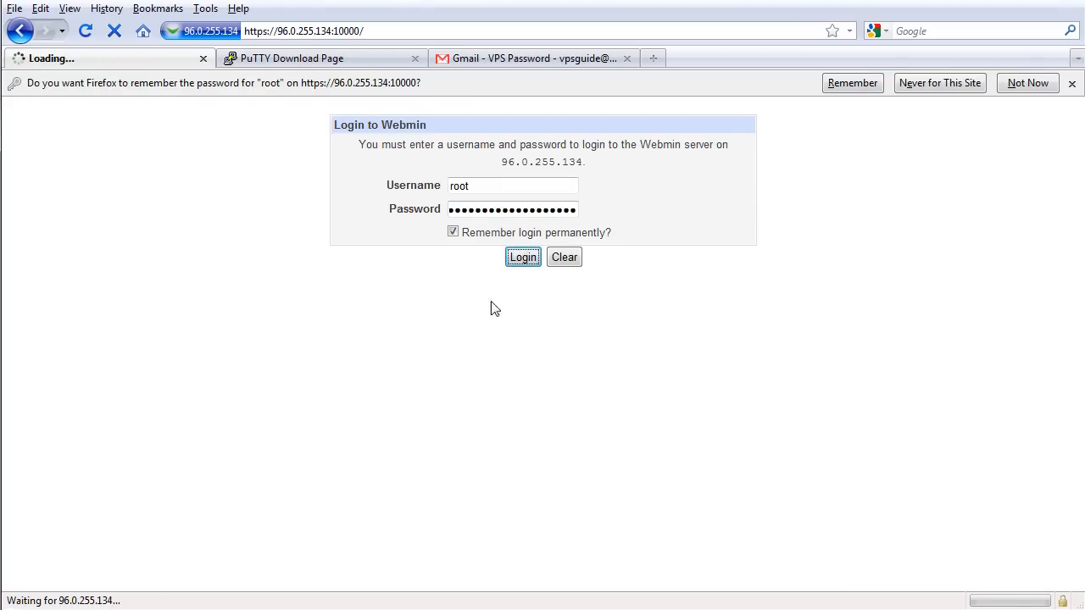
pyautogui.click(523, 257)
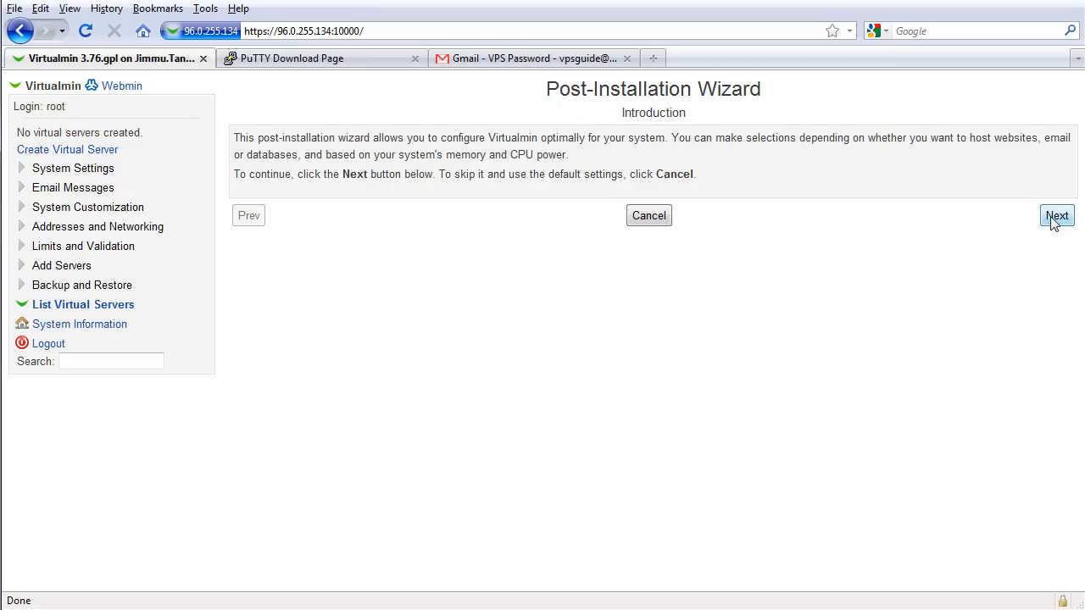
# Set preloading Virtualmin libraries and the email domain lookup server to Yes
pyautogui.click(1057, 215)
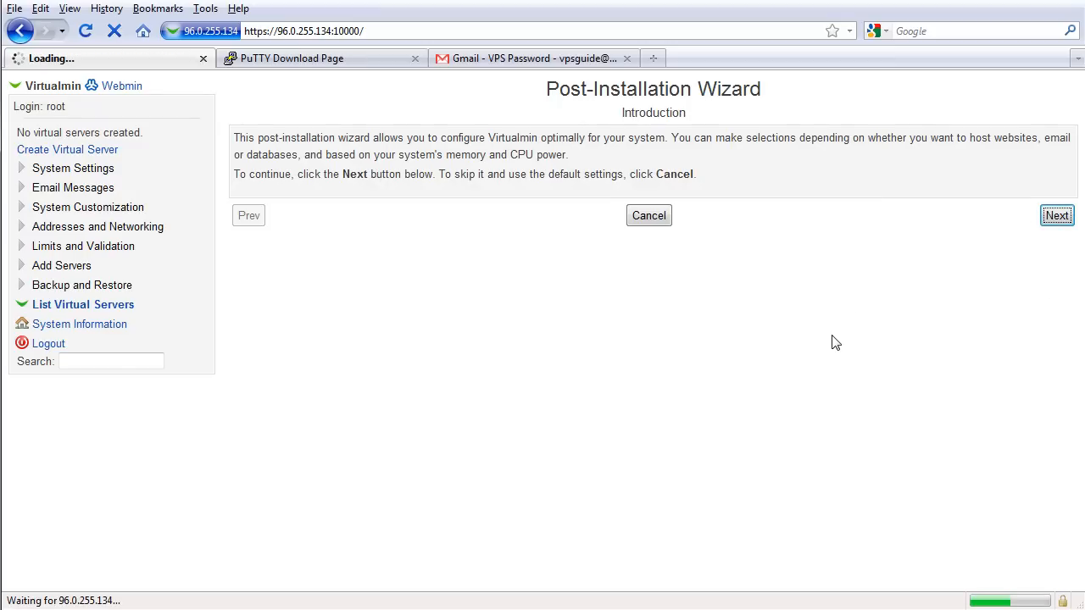
pyautogui.click(1057, 214)
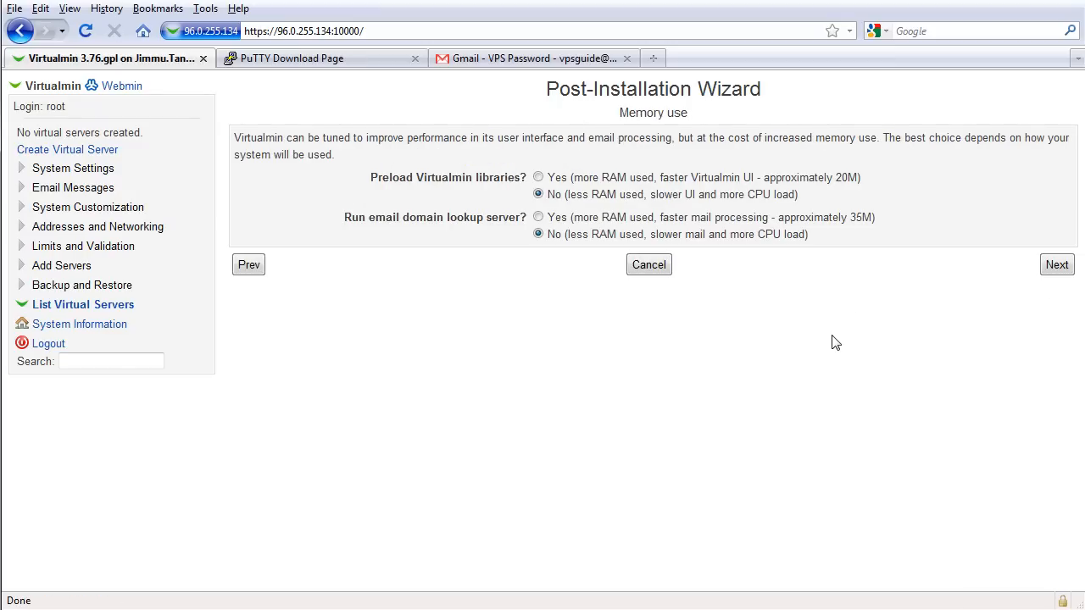
pyautogui.moveTo(634, 415)
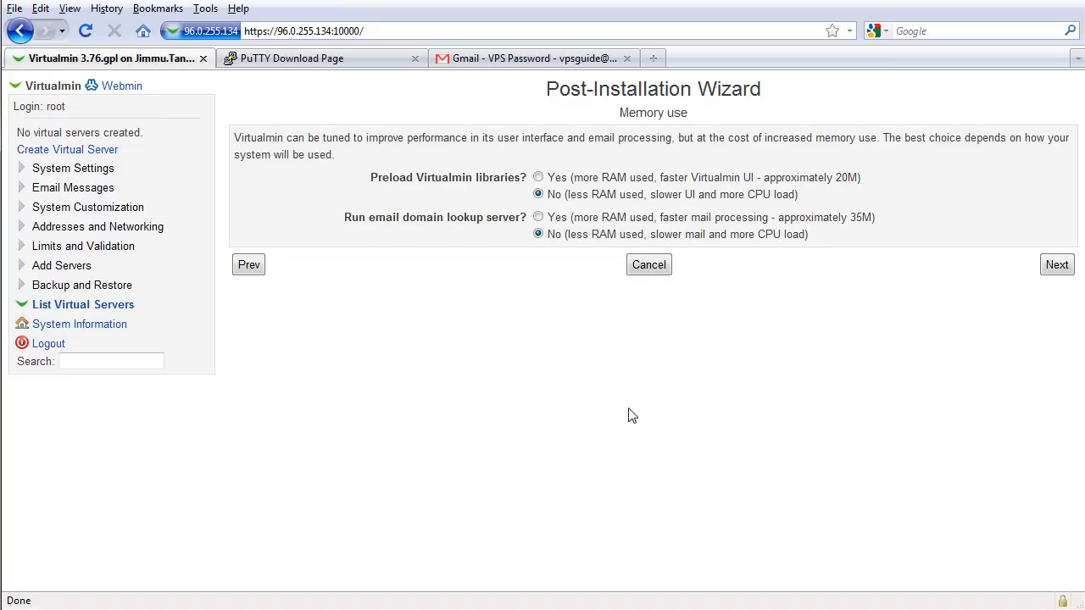
pyautogui.moveTo(627, 407)
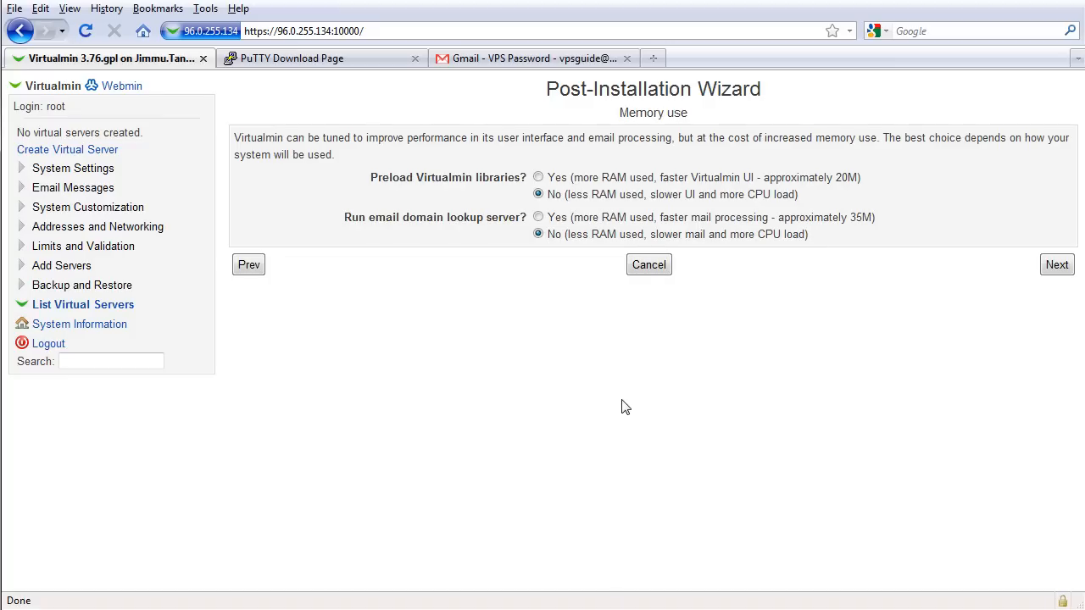
pyautogui.moveTo(508, 211)
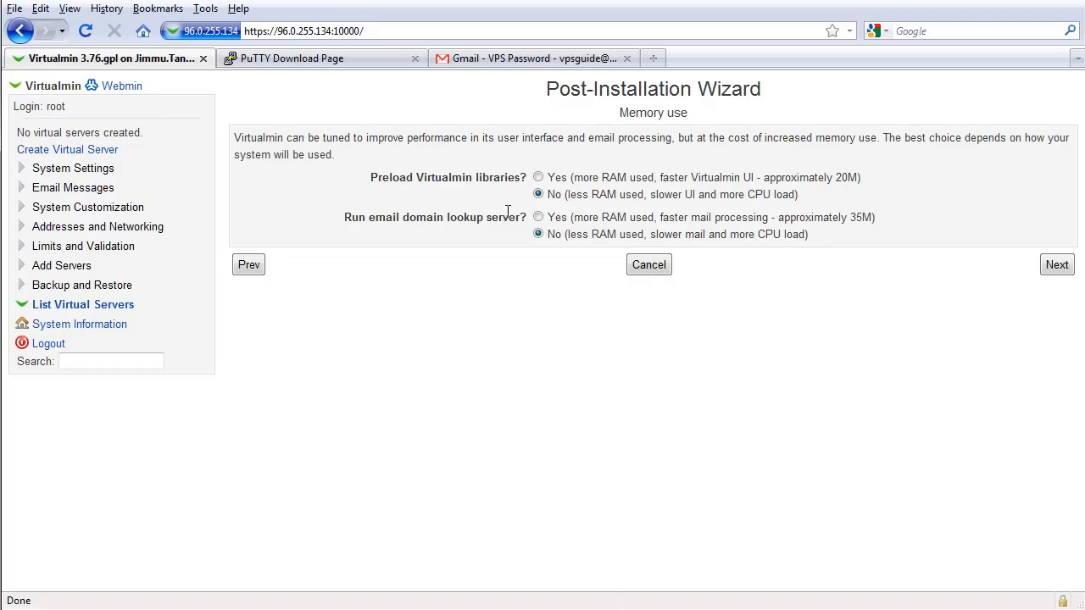
pyautogui.click(539, 177)
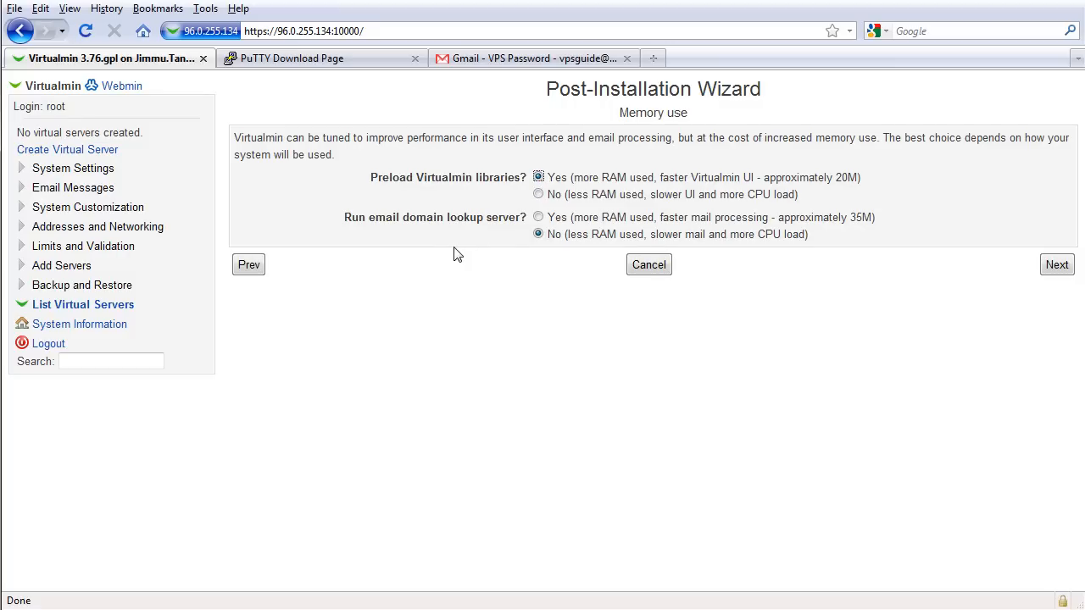
pyautogui.click(538, 217)
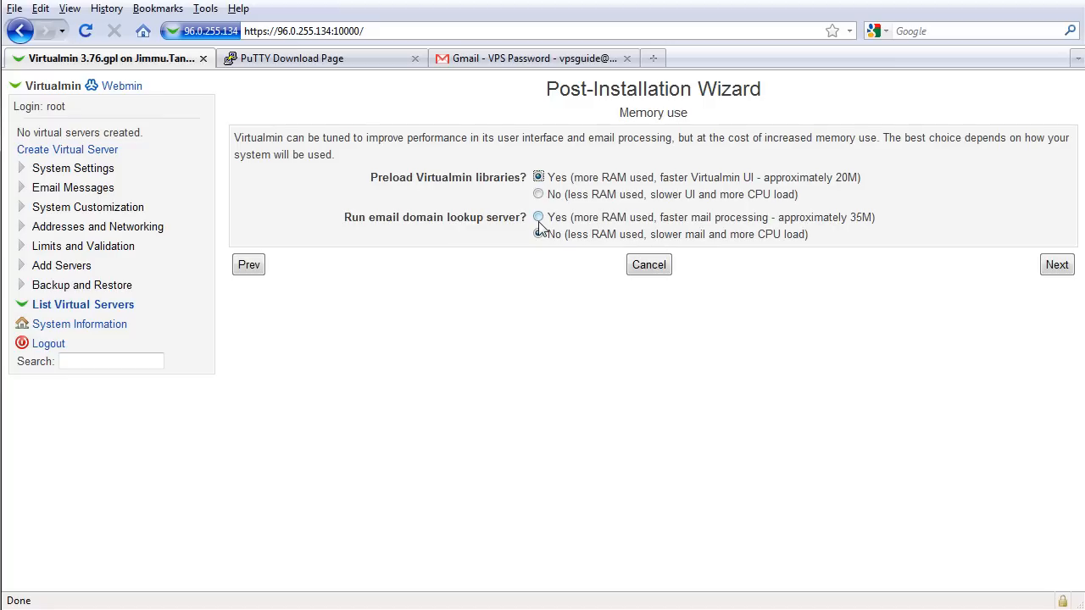
pyautogui.click(538, 217)
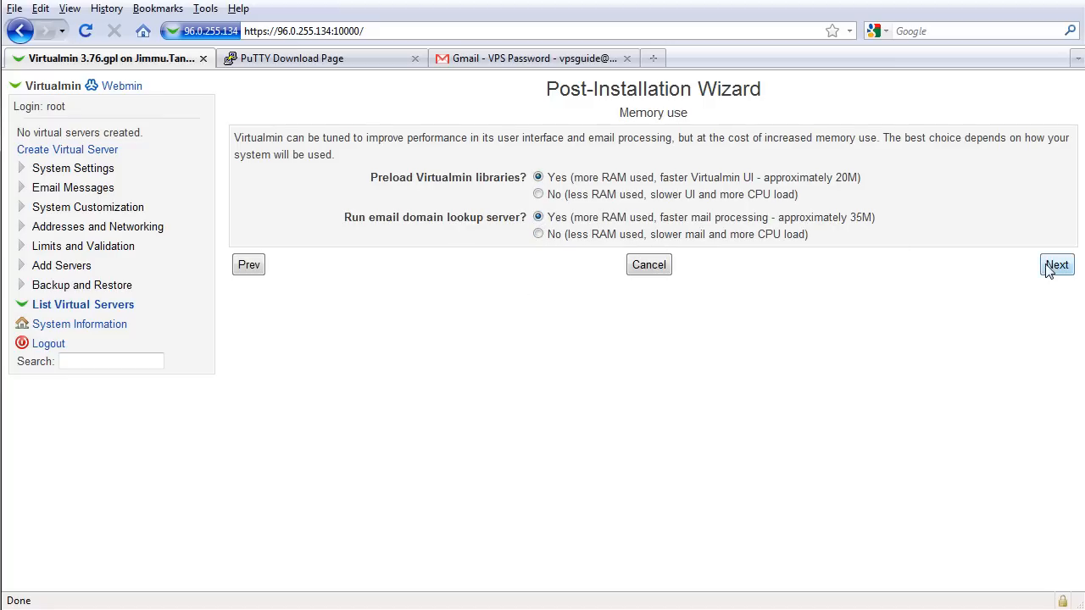
pyautogui.click(1057, 264)
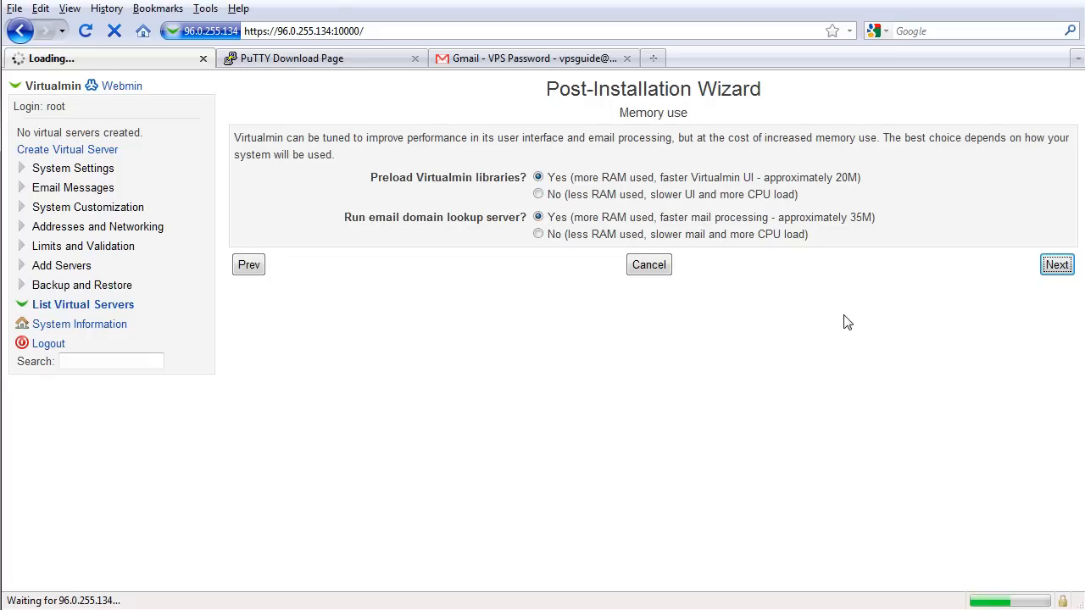
# Enable the ClamAV server scanner in the wizard
pyautogui.click(1057, 264)
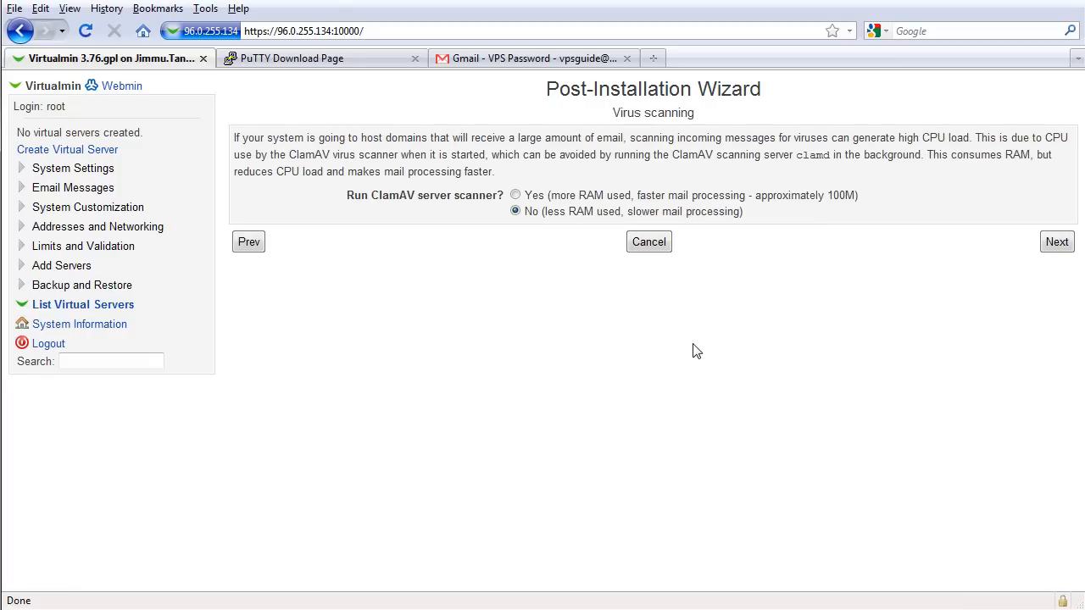
pyautogui.click(515, 195)
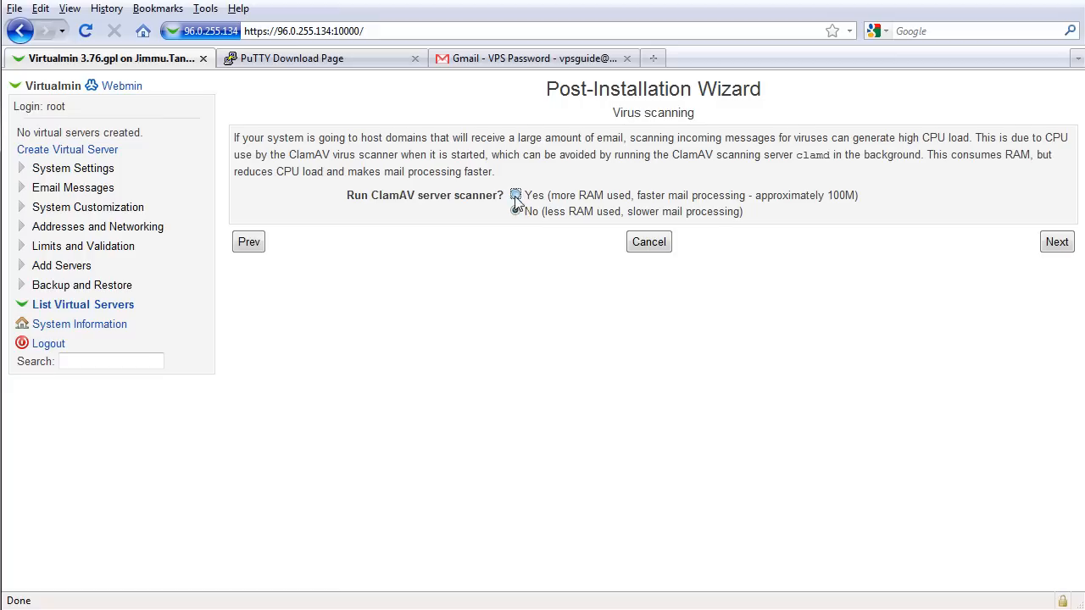
pyautogui.click(516, 195)
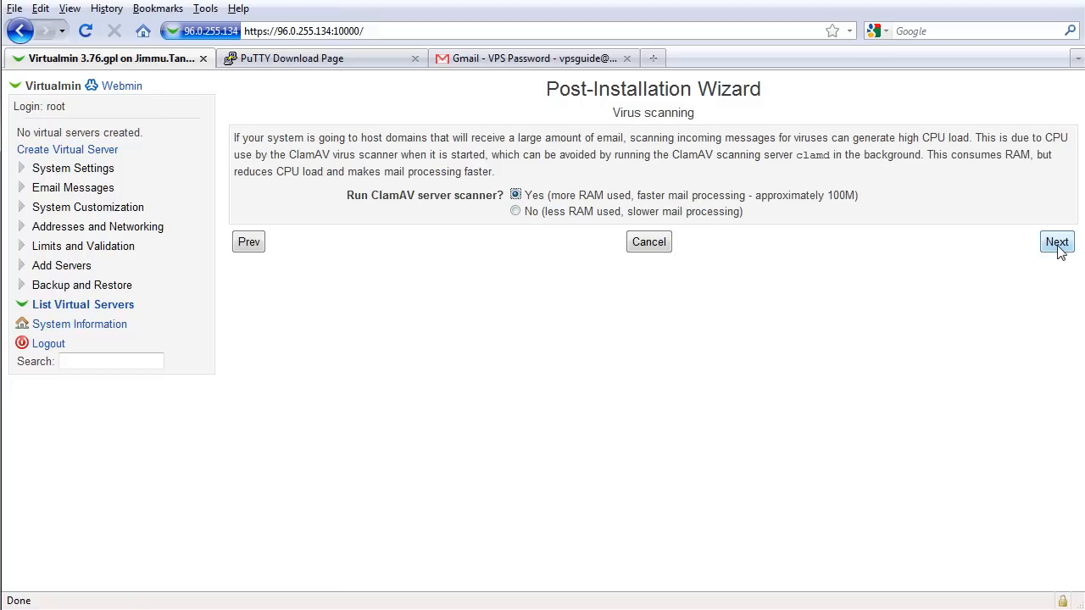
pyautogui.click(1057, 242)
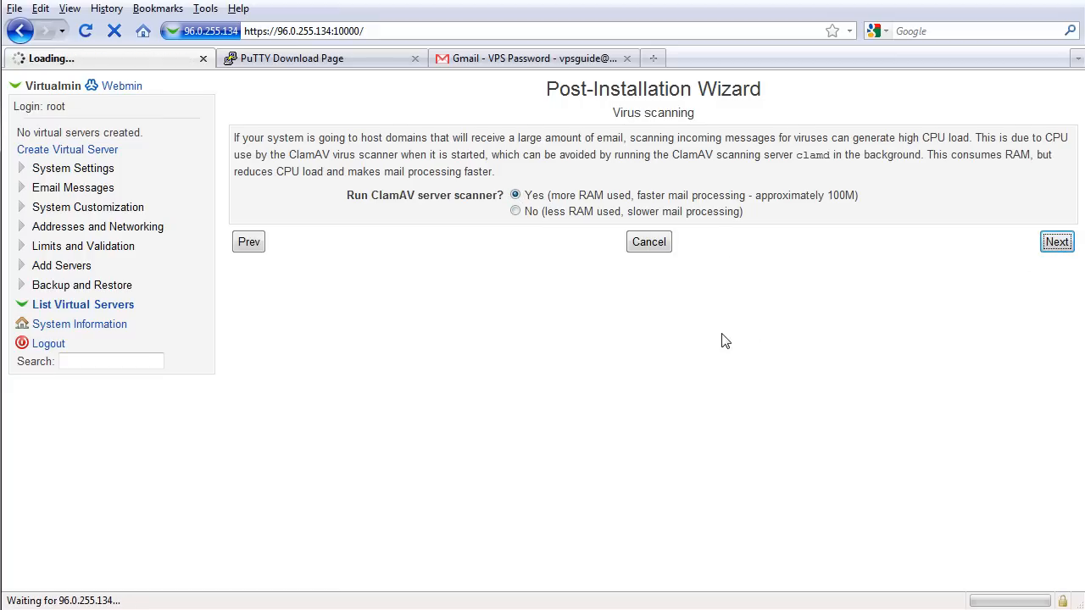
pyautogui.moveTo(653, 348)
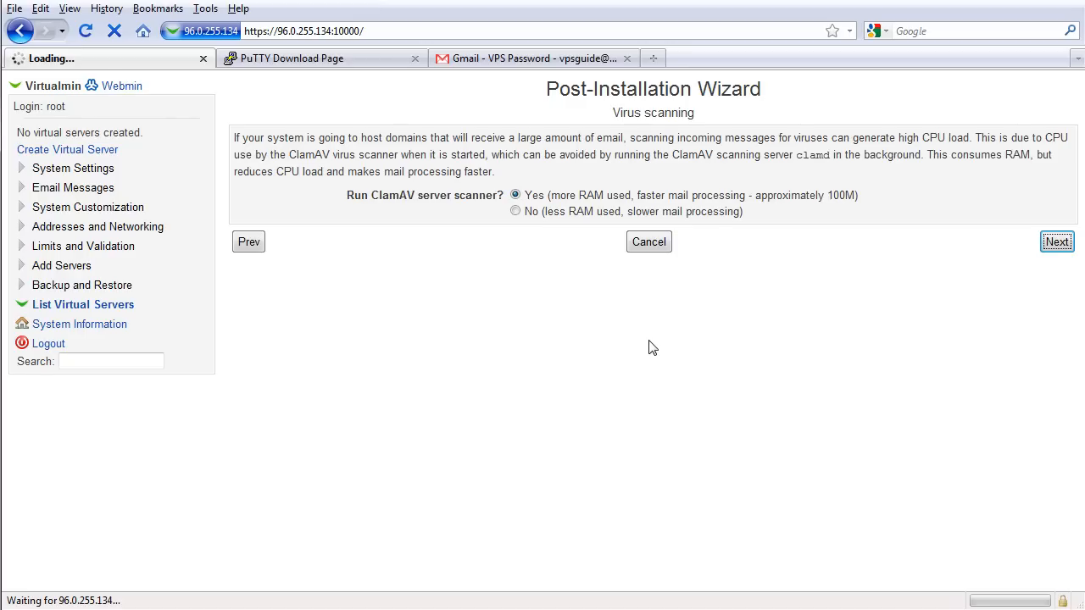
# Keep the SpamAssassin server filter set to Yes and continue
pyautogui.click(1057, 241)
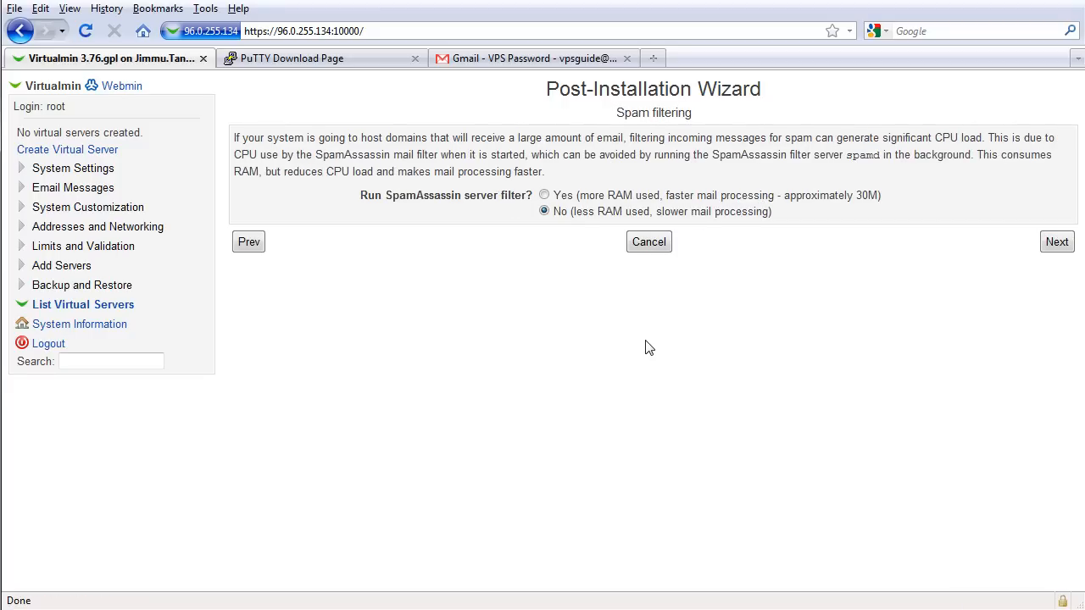
pyautogui.moveTo(570, 280)
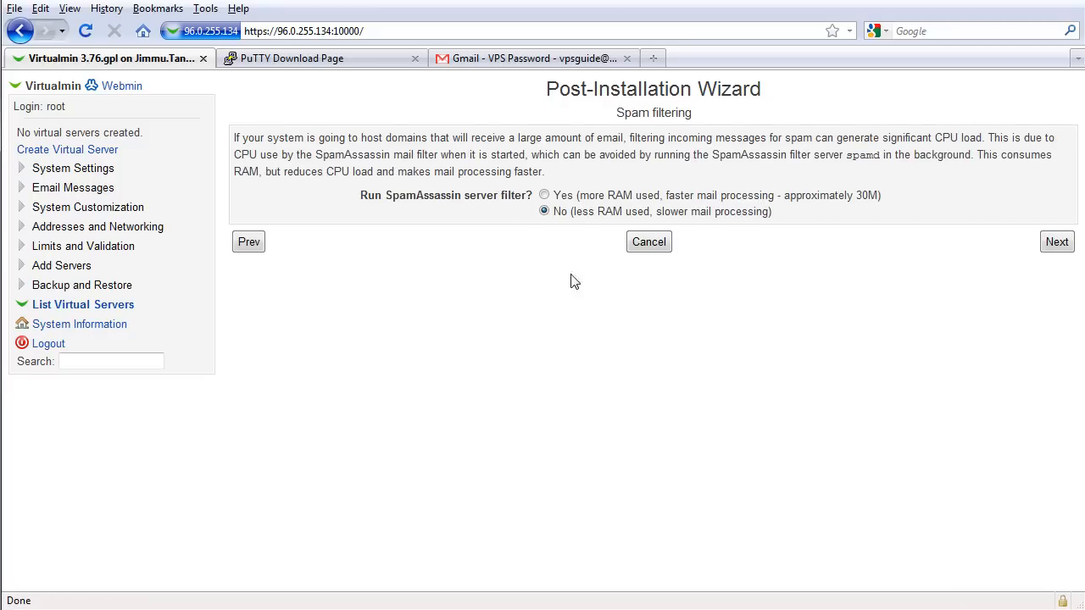
pyautogui.click(544, 195)
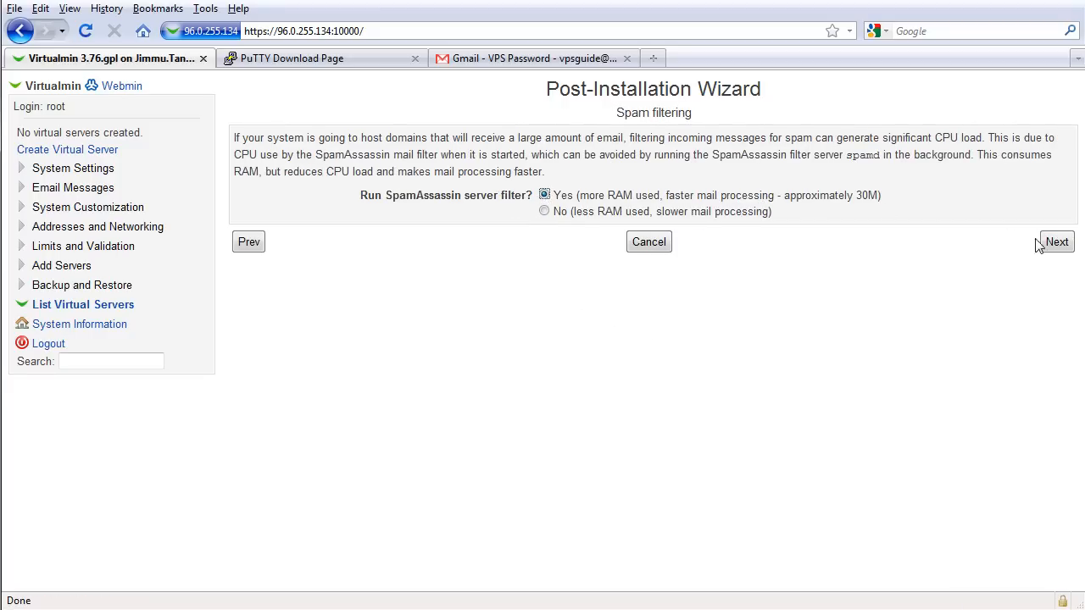
pyautogui.click(1057, 242)
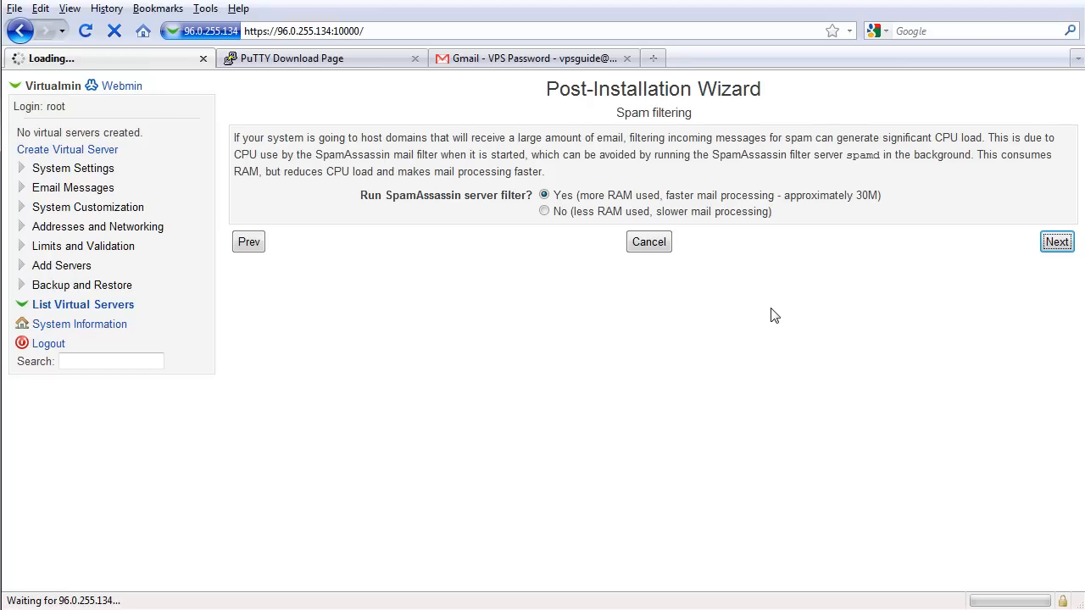
pyautogui.click(1056, 242)
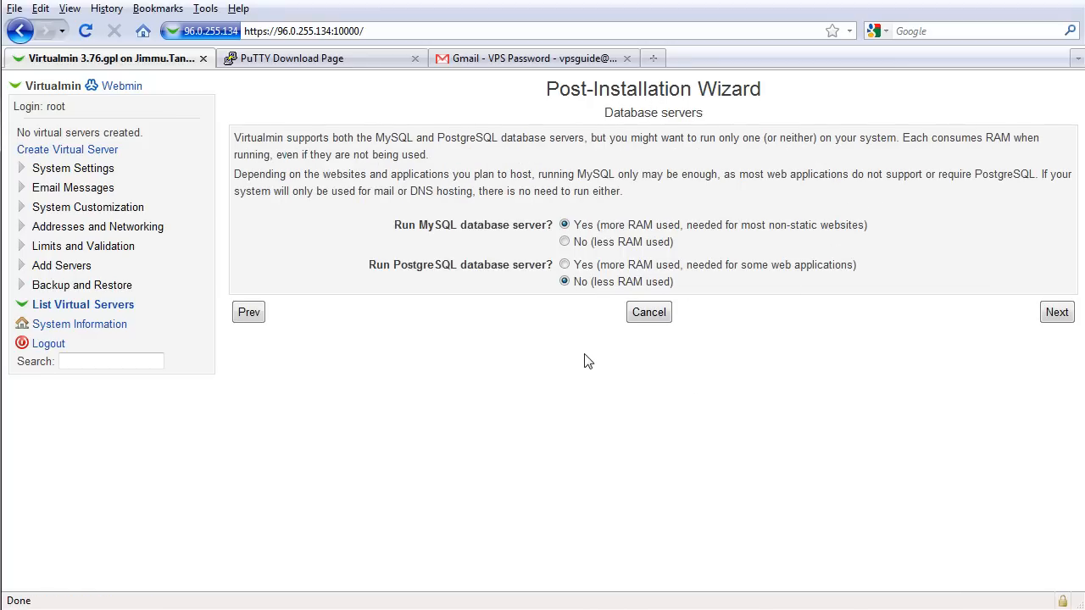
pyautogui.moveTo(575, 339)
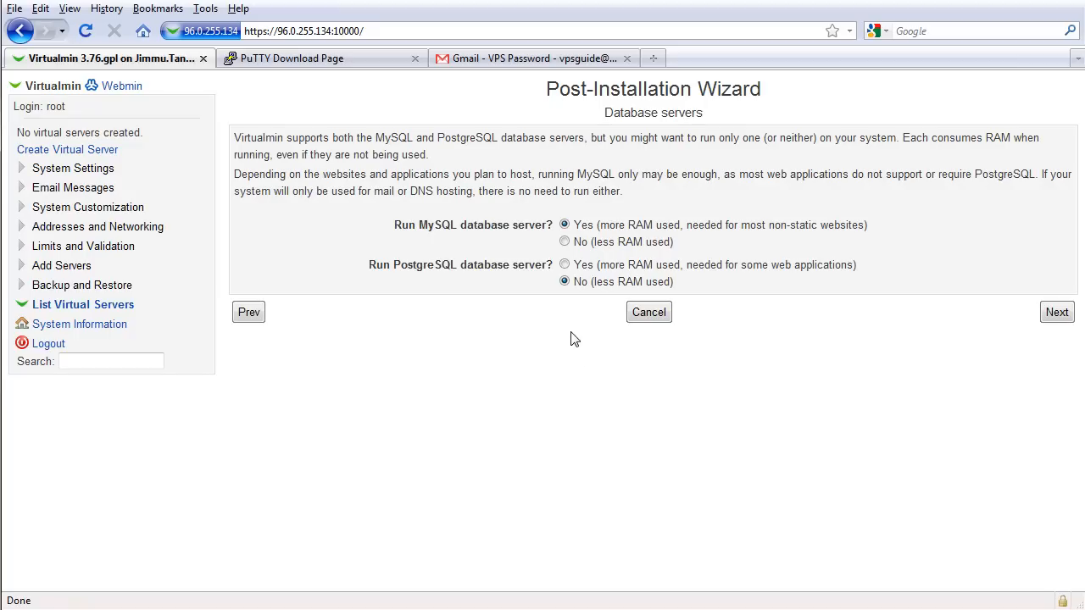
pyautogui.moveTo(397, 269)
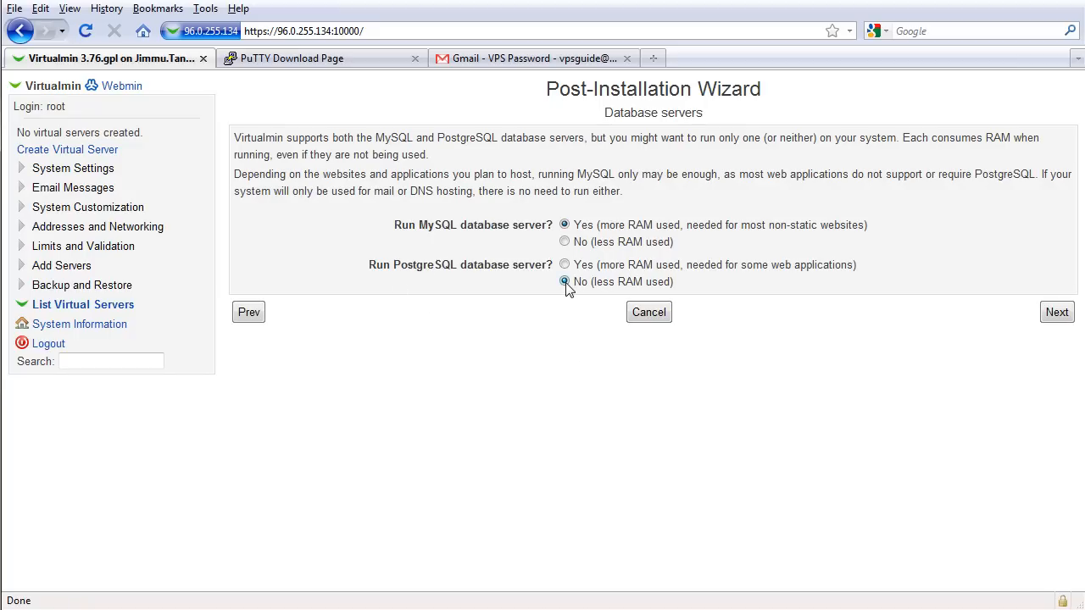
# Run MySQL but not PostgreSQL in the database servers step
pyautogui.click(1057, 312)
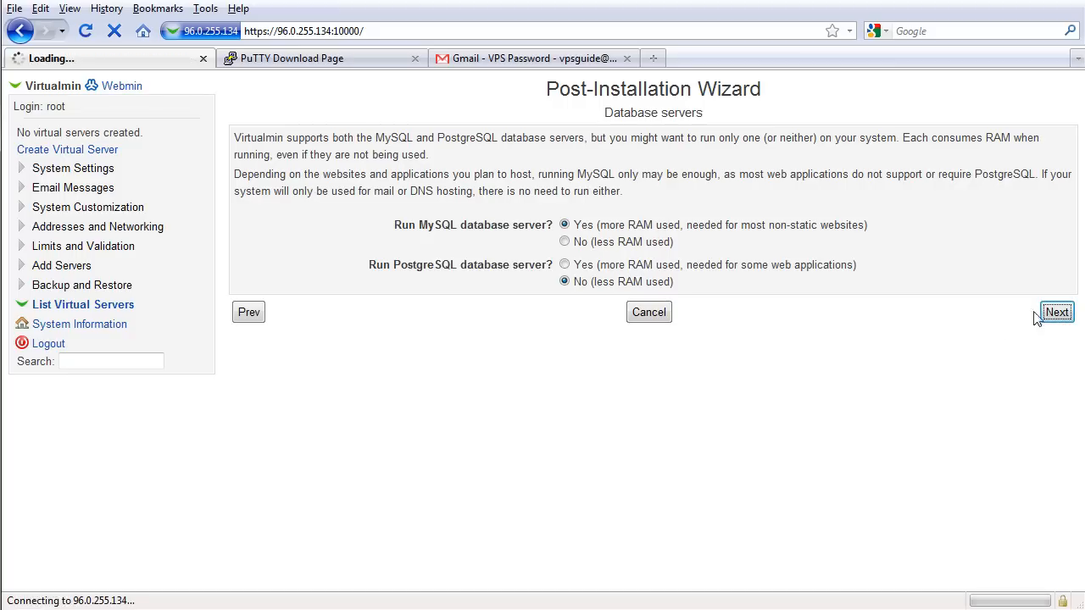
pyautogui.click(1057, 312)
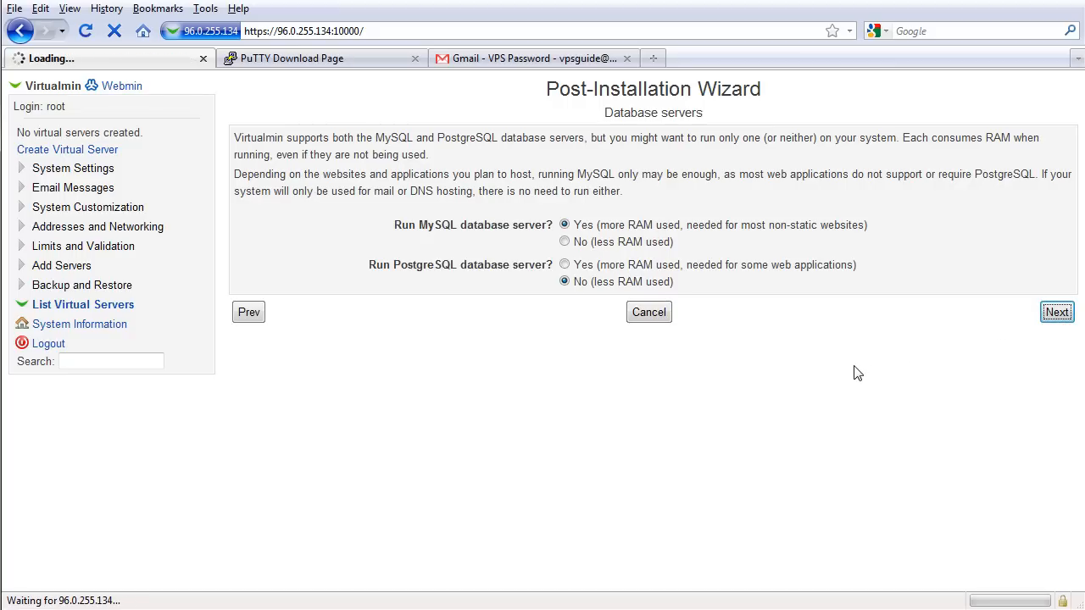
pyautogui.click(1057, 311)
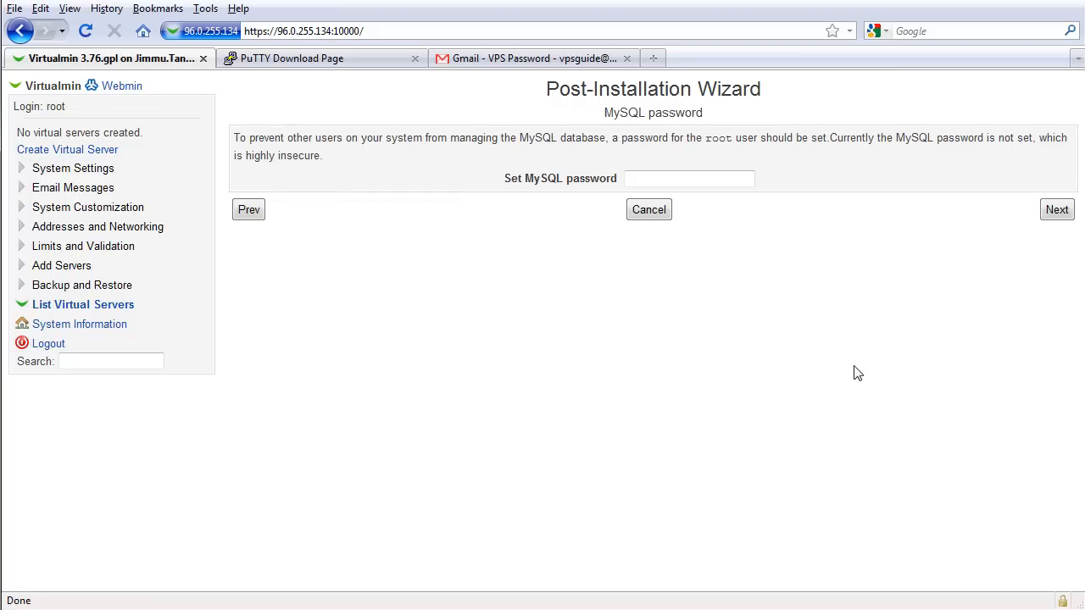
pyautogui.moveTo(737, 227)
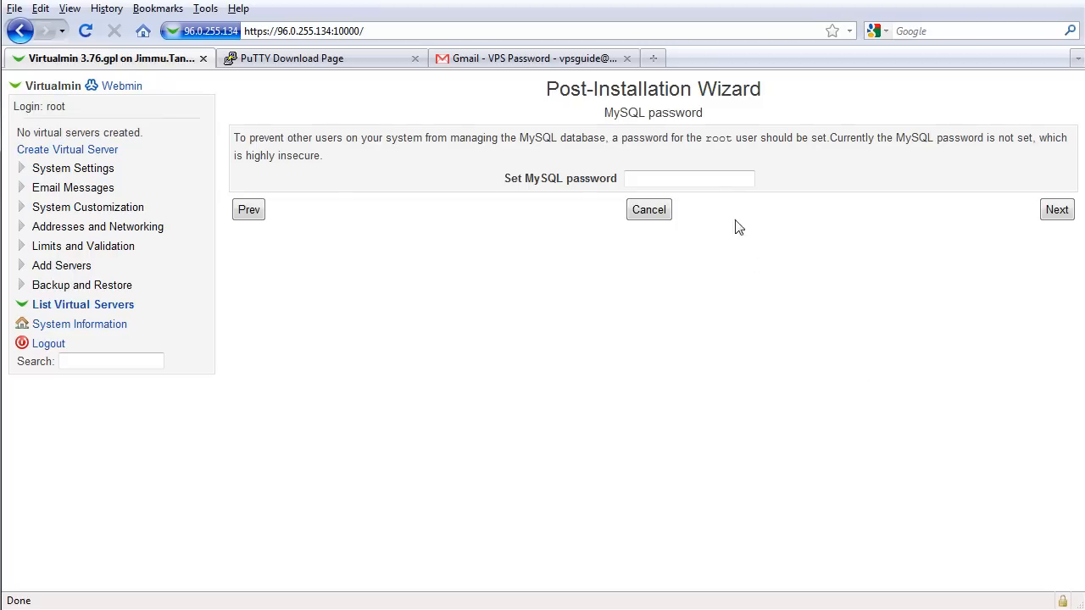
pyautogui.click(687, 178)
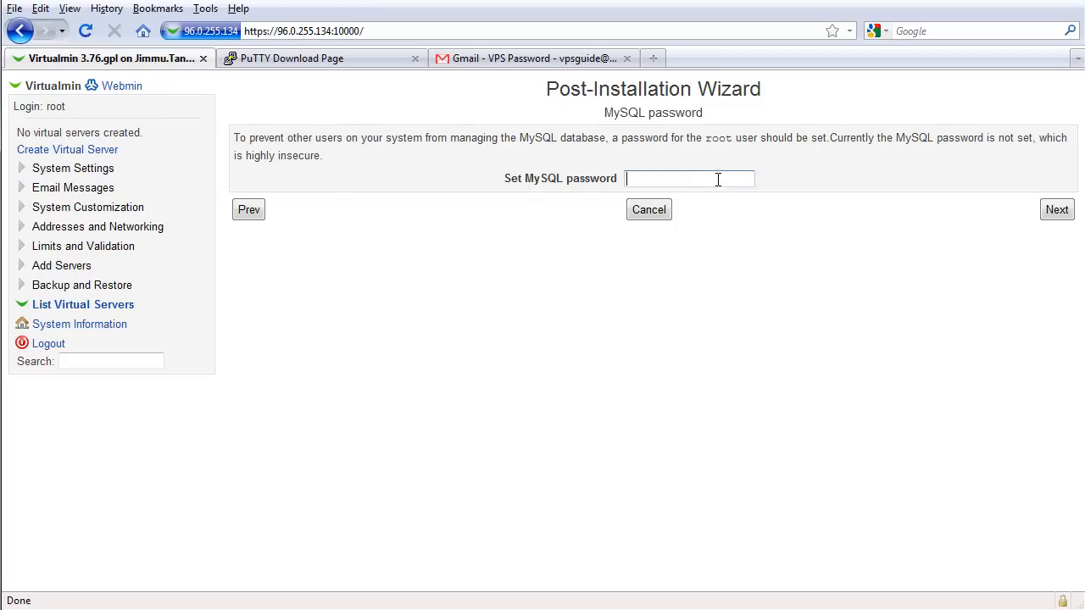
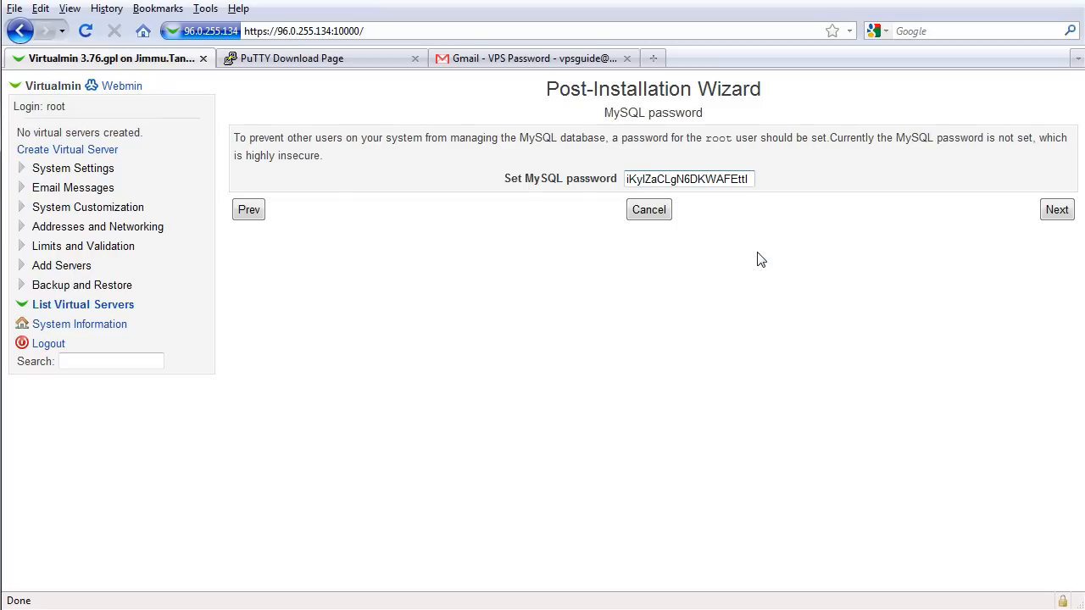
pyautogui.click(1057, 209)
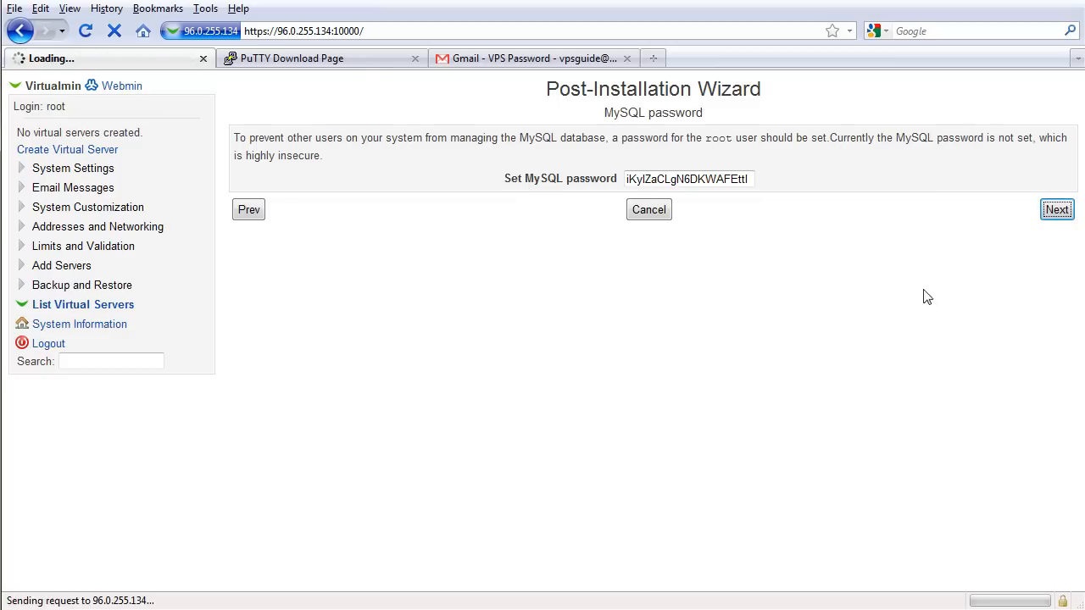
pyautogui.click(1056, 209)
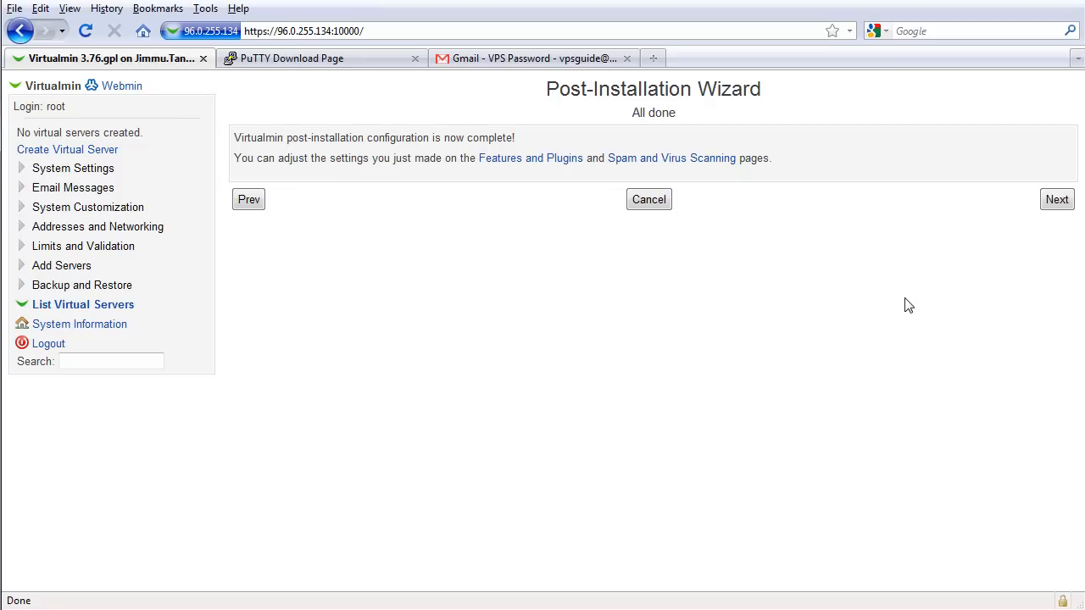
pyautogui.moveTo(1056, 226)
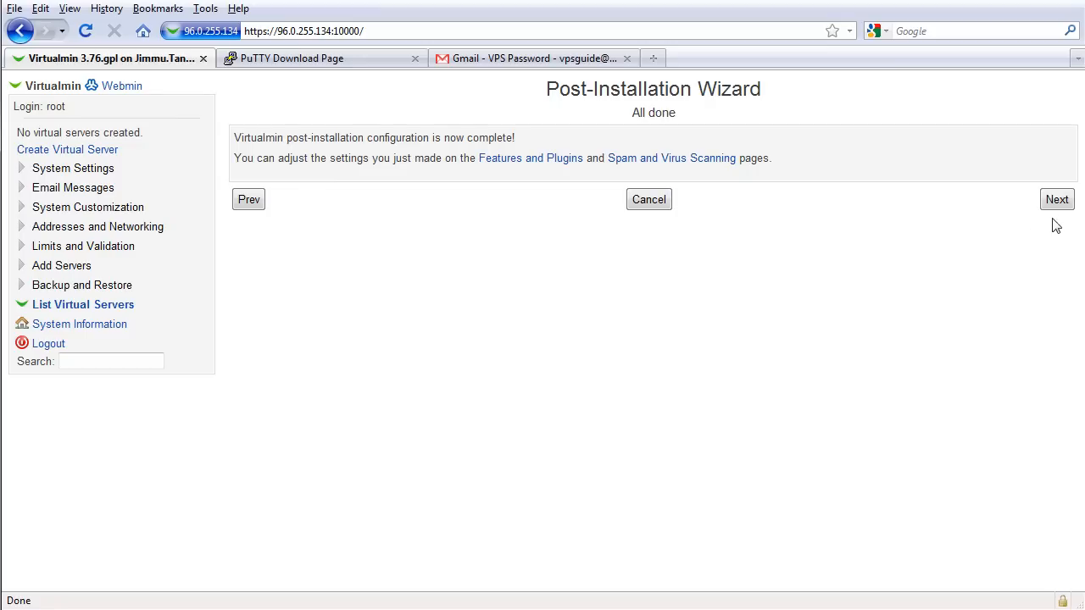
# Close the All done page and run 'Re-check and refresh configuration', which reports Mailman missing
pyautogui.click(1057, 199)
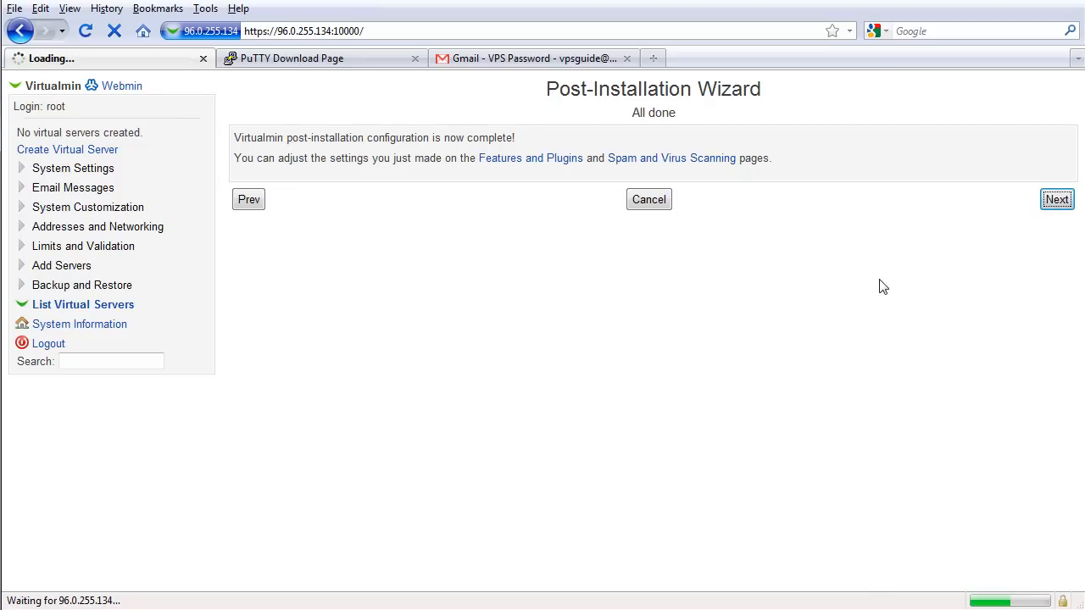
pyautogui.click(1057, 198)
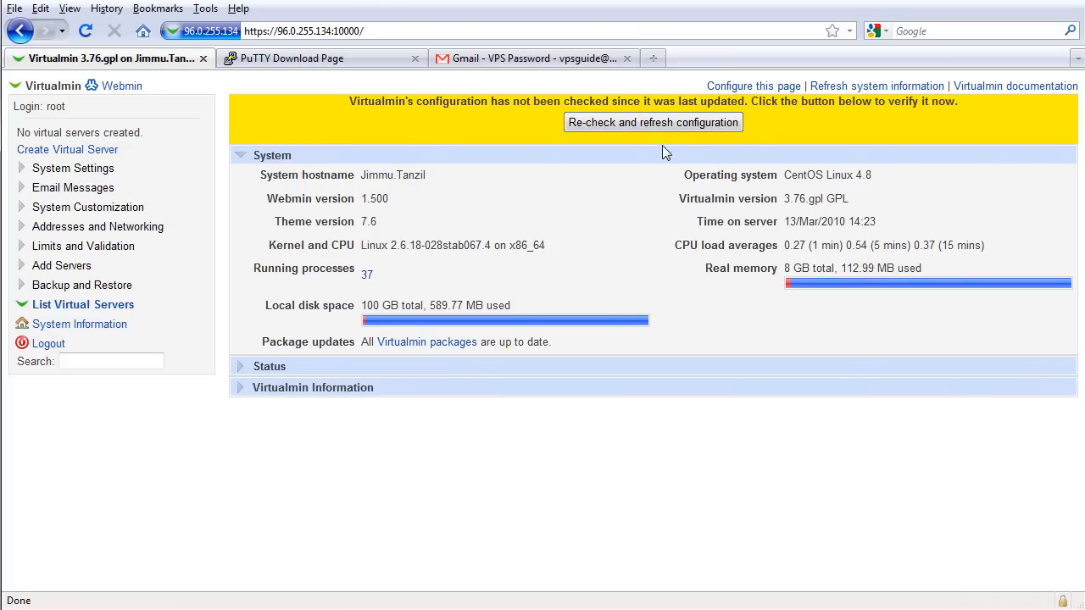
pyautogui.click(653, 122)
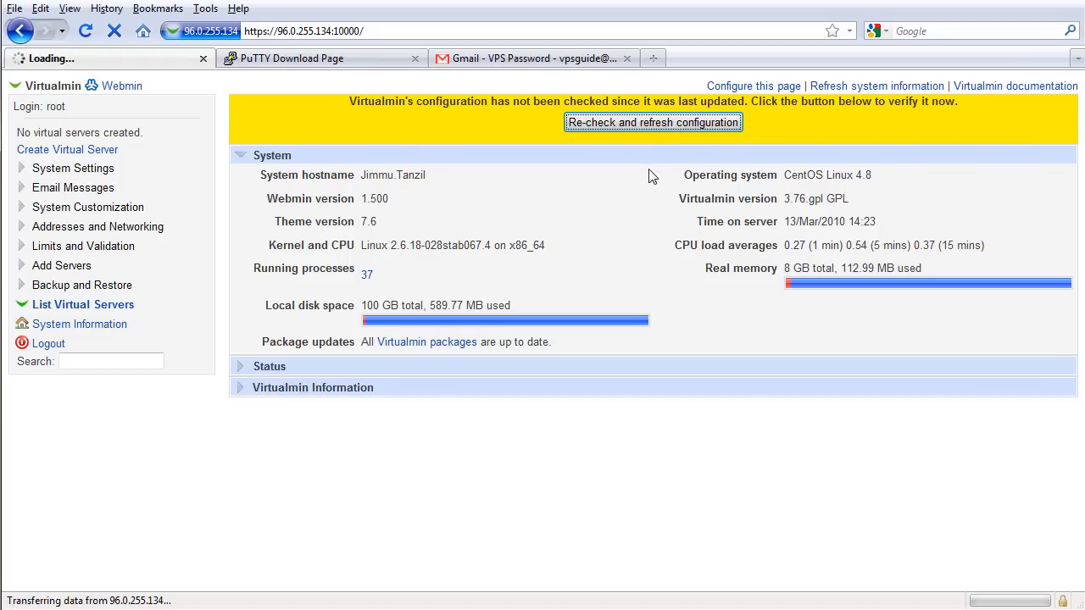
pyautogui.click(653, 122)
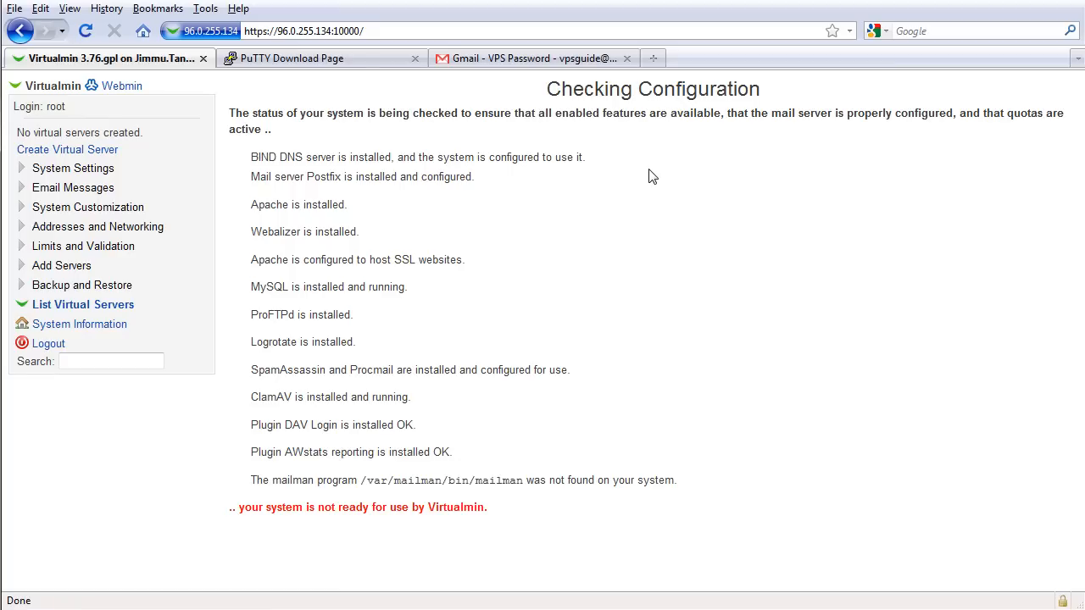
pyautogui.moveTo(451, 500)
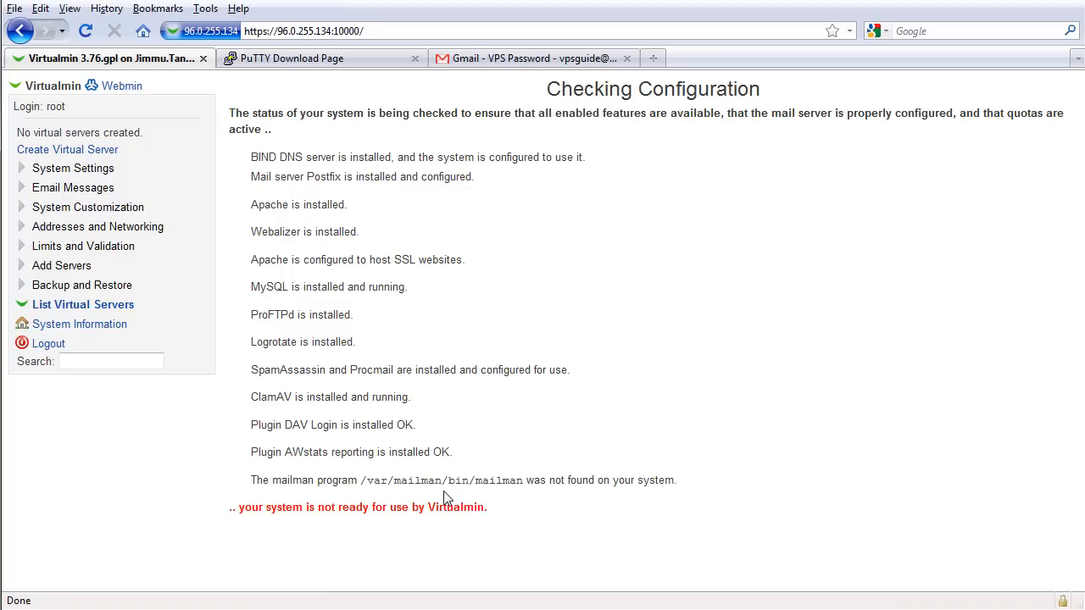
pyautogui.moveTo(442, 502)
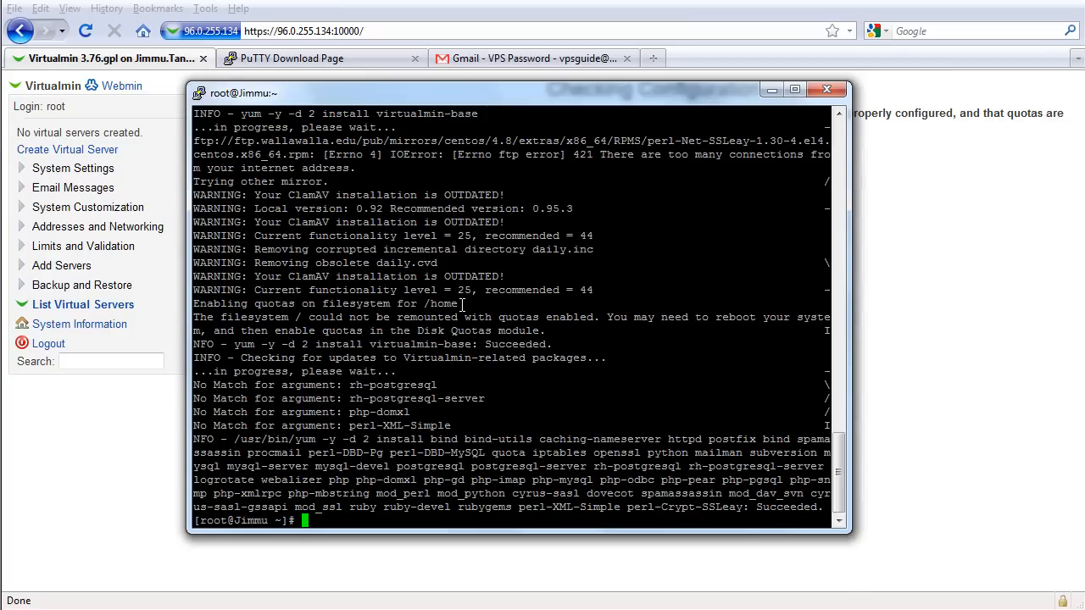
# Run 'yum install mailman' in the PuTTY root shell, which reports nothing to do
pyautogui.click(530, 58)
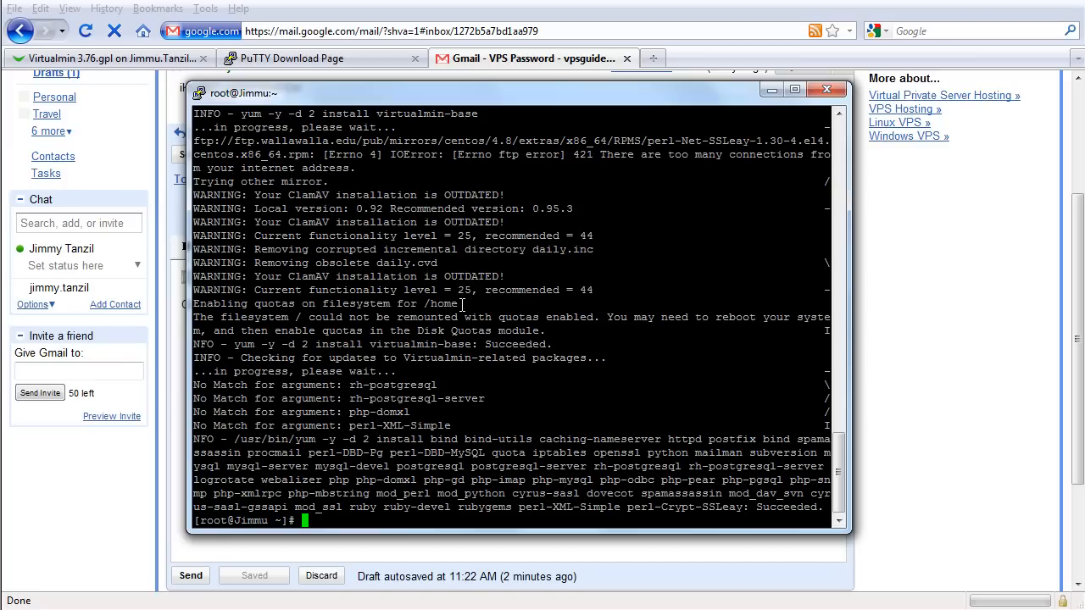
pyautogui.write('yum n')
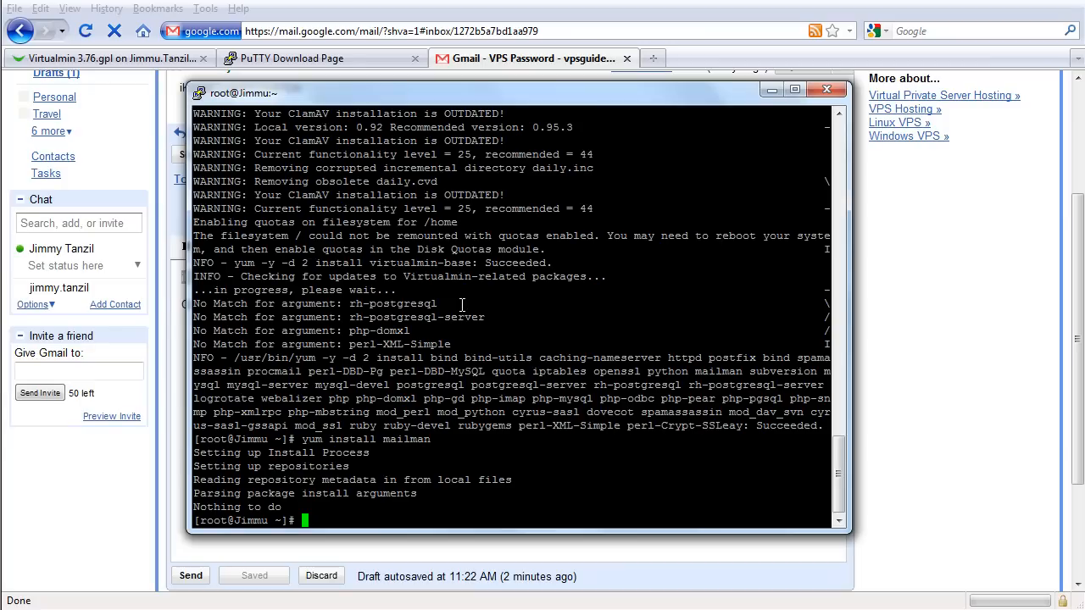
pyautogui.moveTo(459, 318)
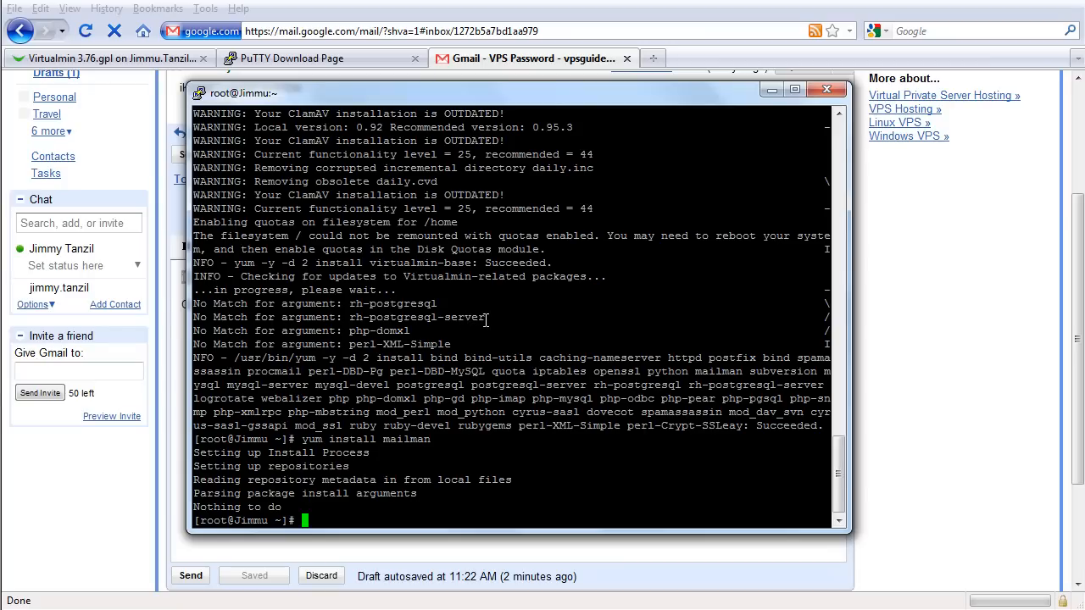
pyautogui.moveTo(562, 283)
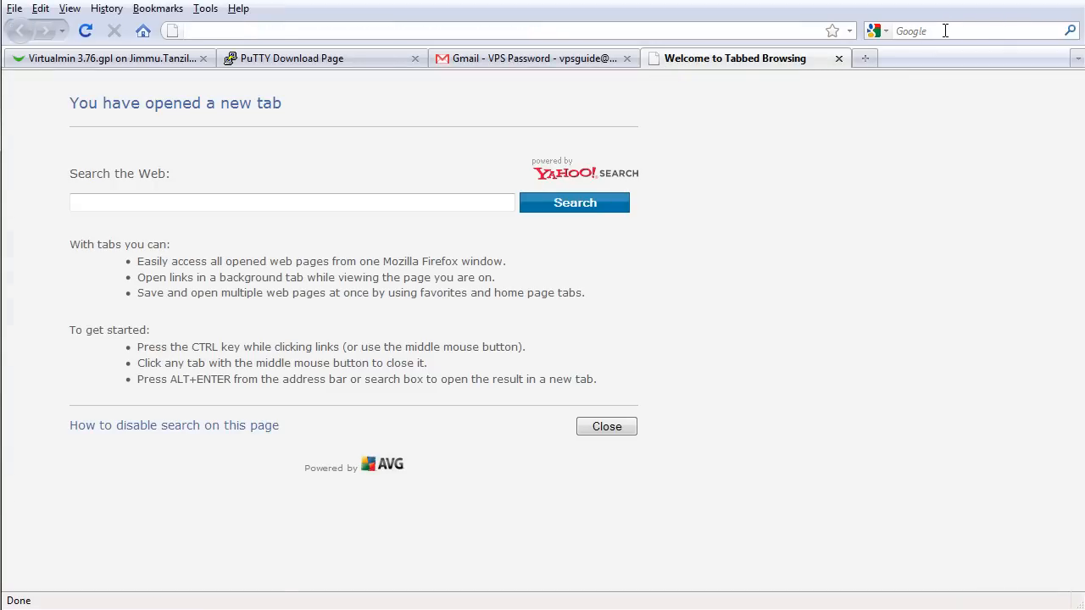
# Google 'install mailman' and open the GNU Mailman manual's 'Build and install Mailman' page
pyautogui.write('install mailman')
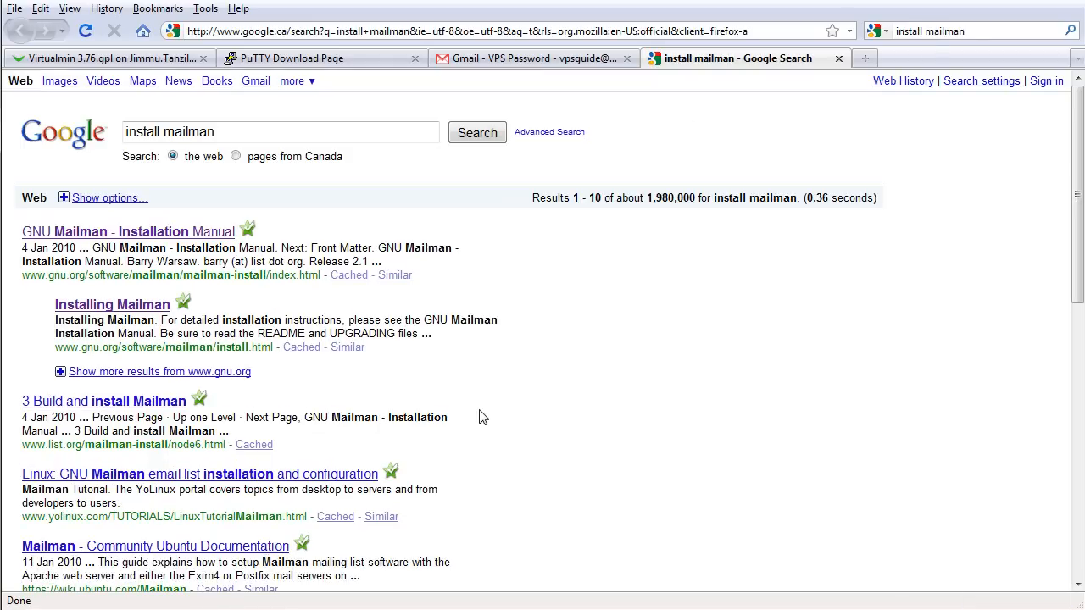
pyautogui.moveTo(335, 395)
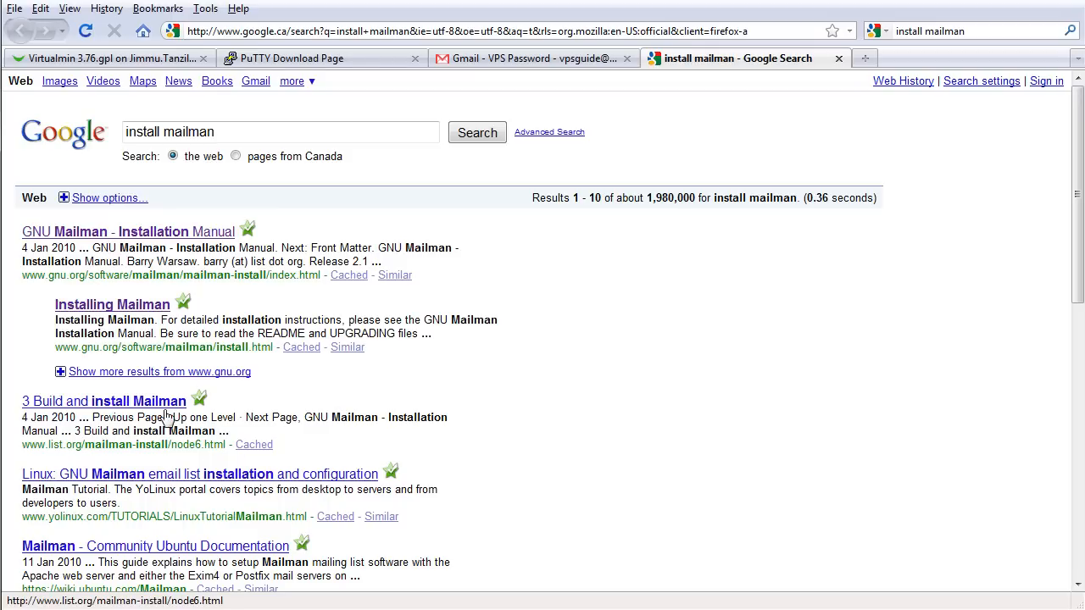
pyautogui.click(104, 401)
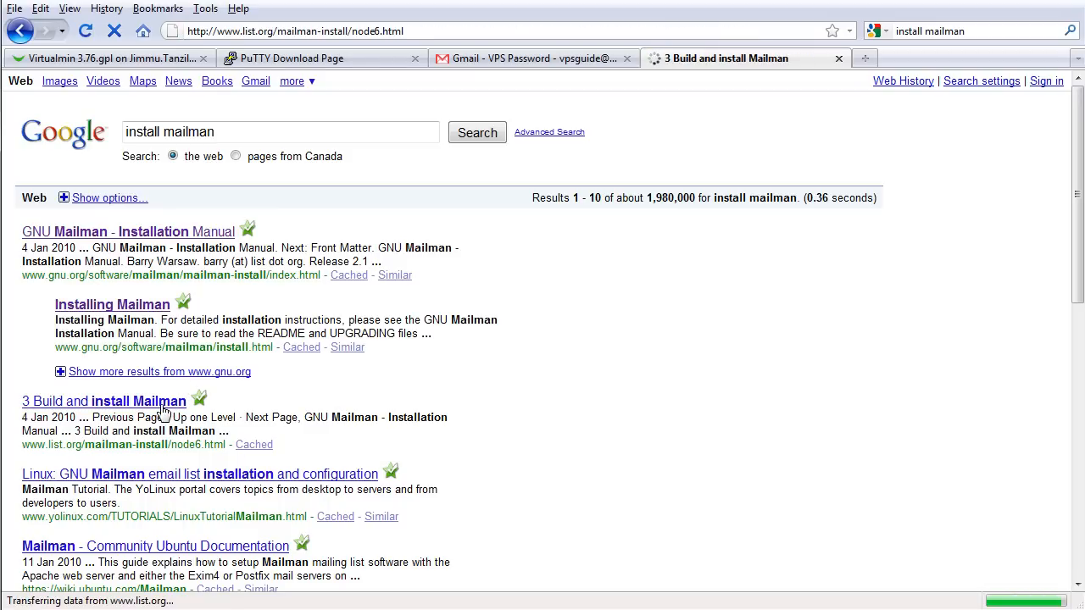
pyautogui.click(103, 401)
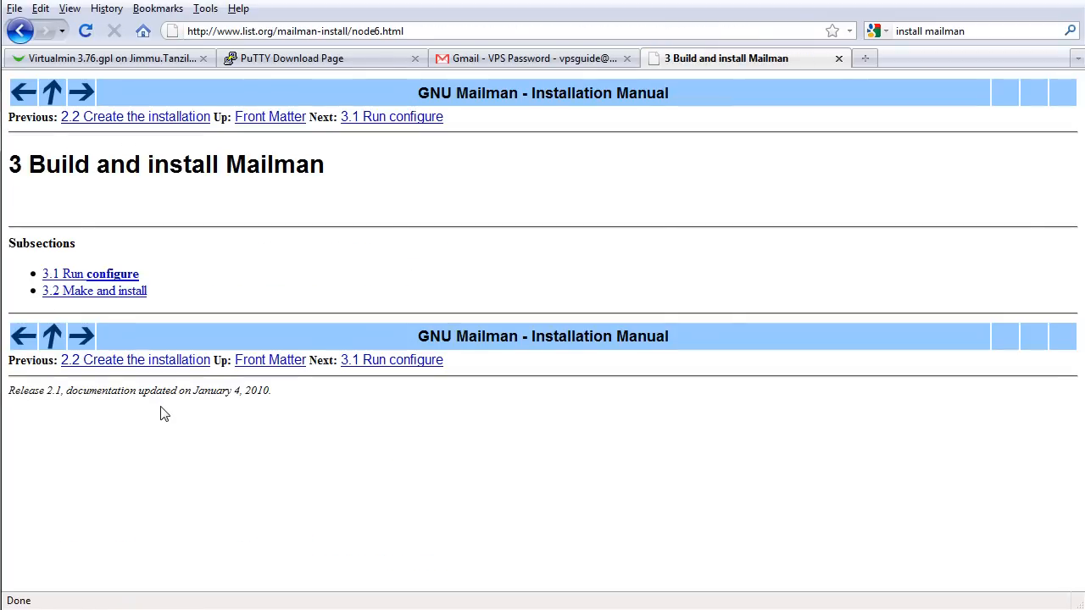